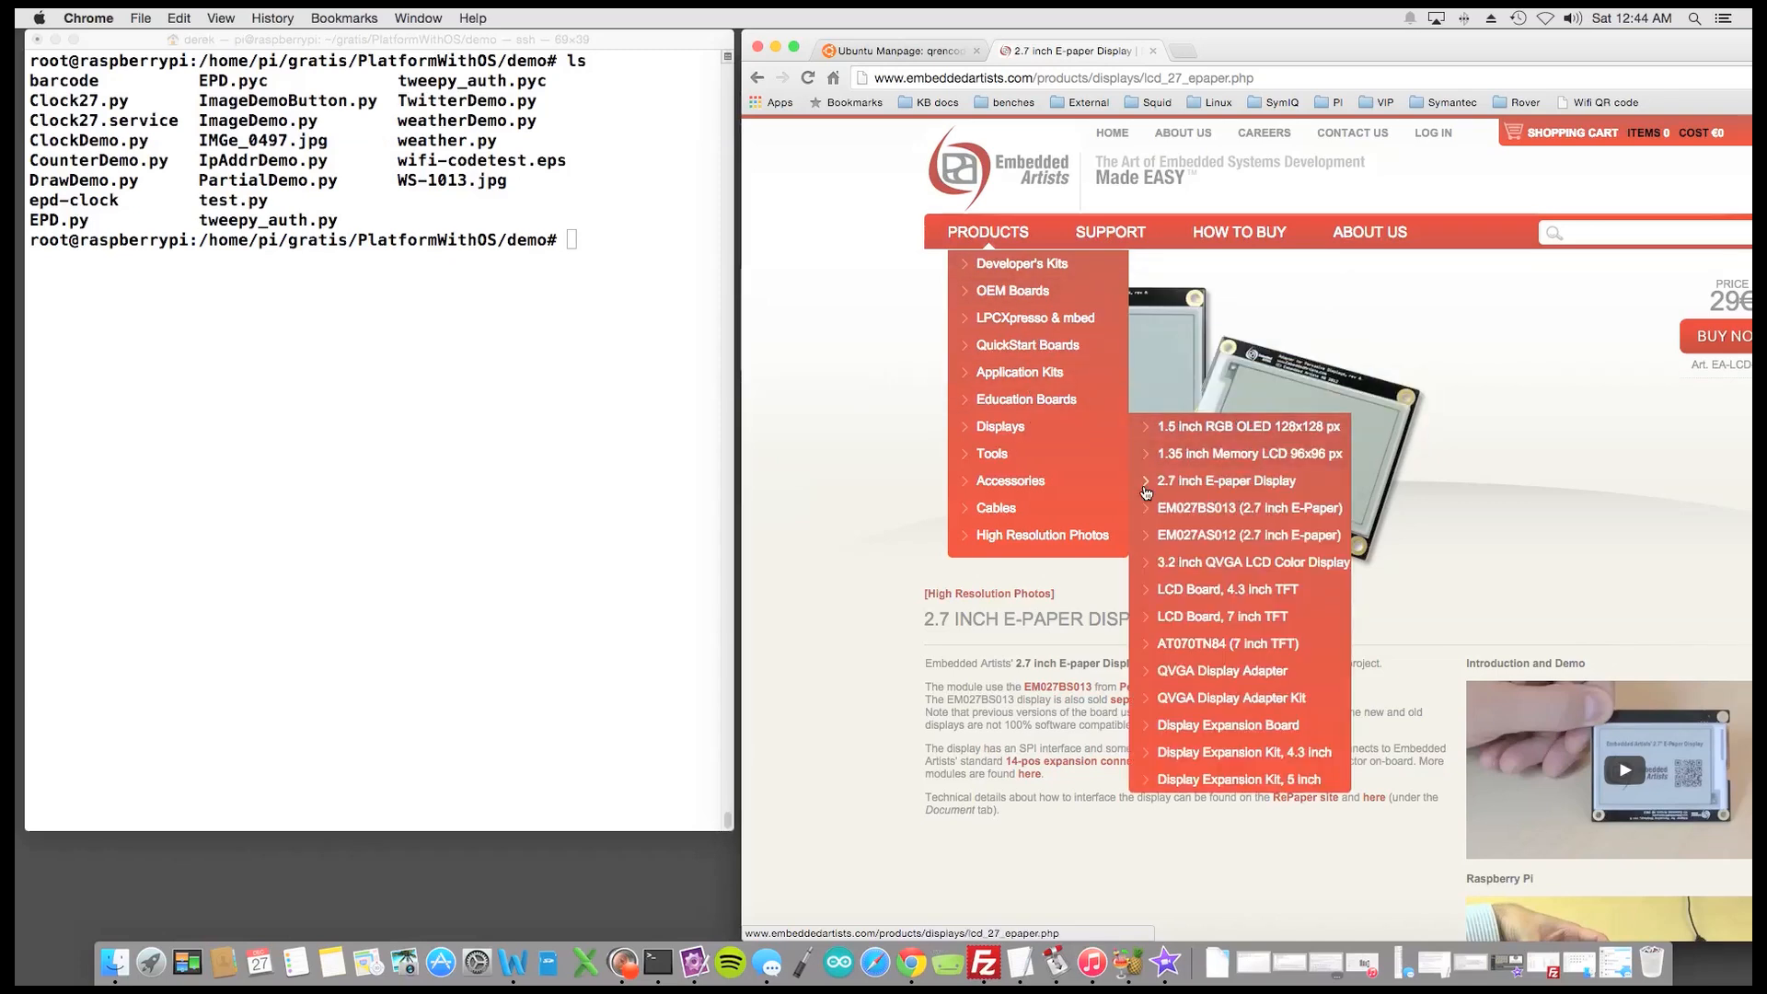
mouse_move(1173, 486)
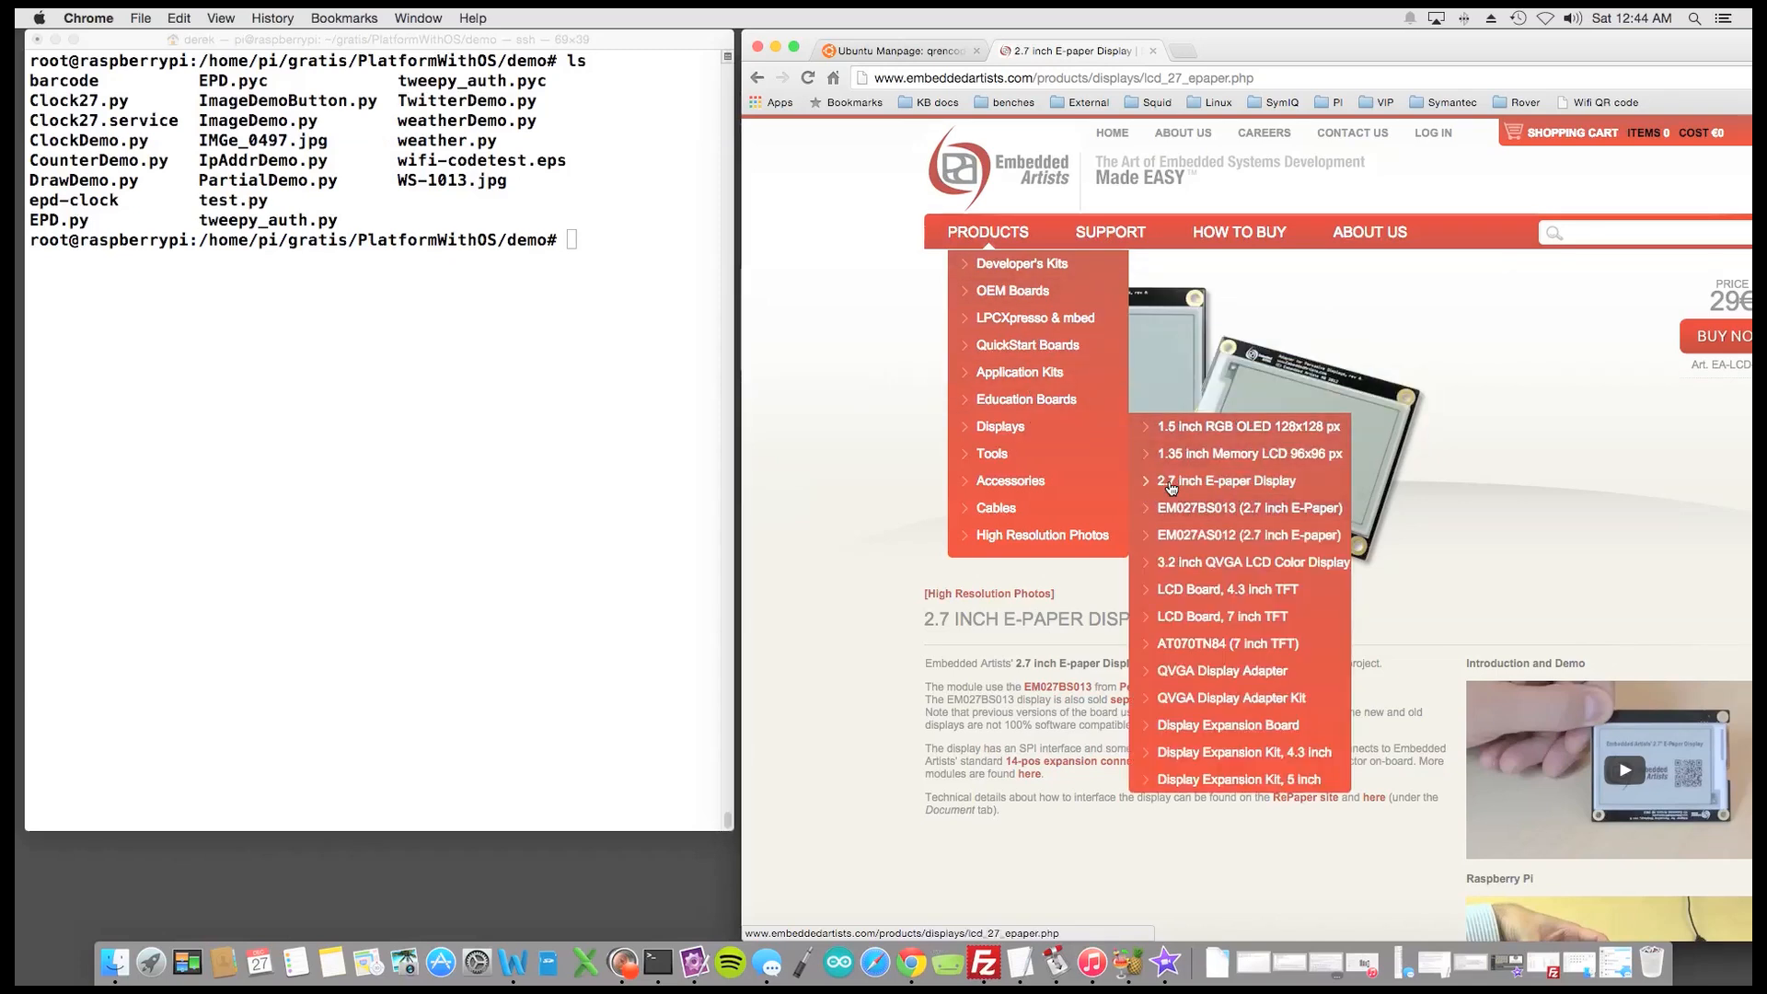
Review the 2.7 inch e-paper product page and terminal, then show the qrencode manpage in Chrome
left_click(858, 561)
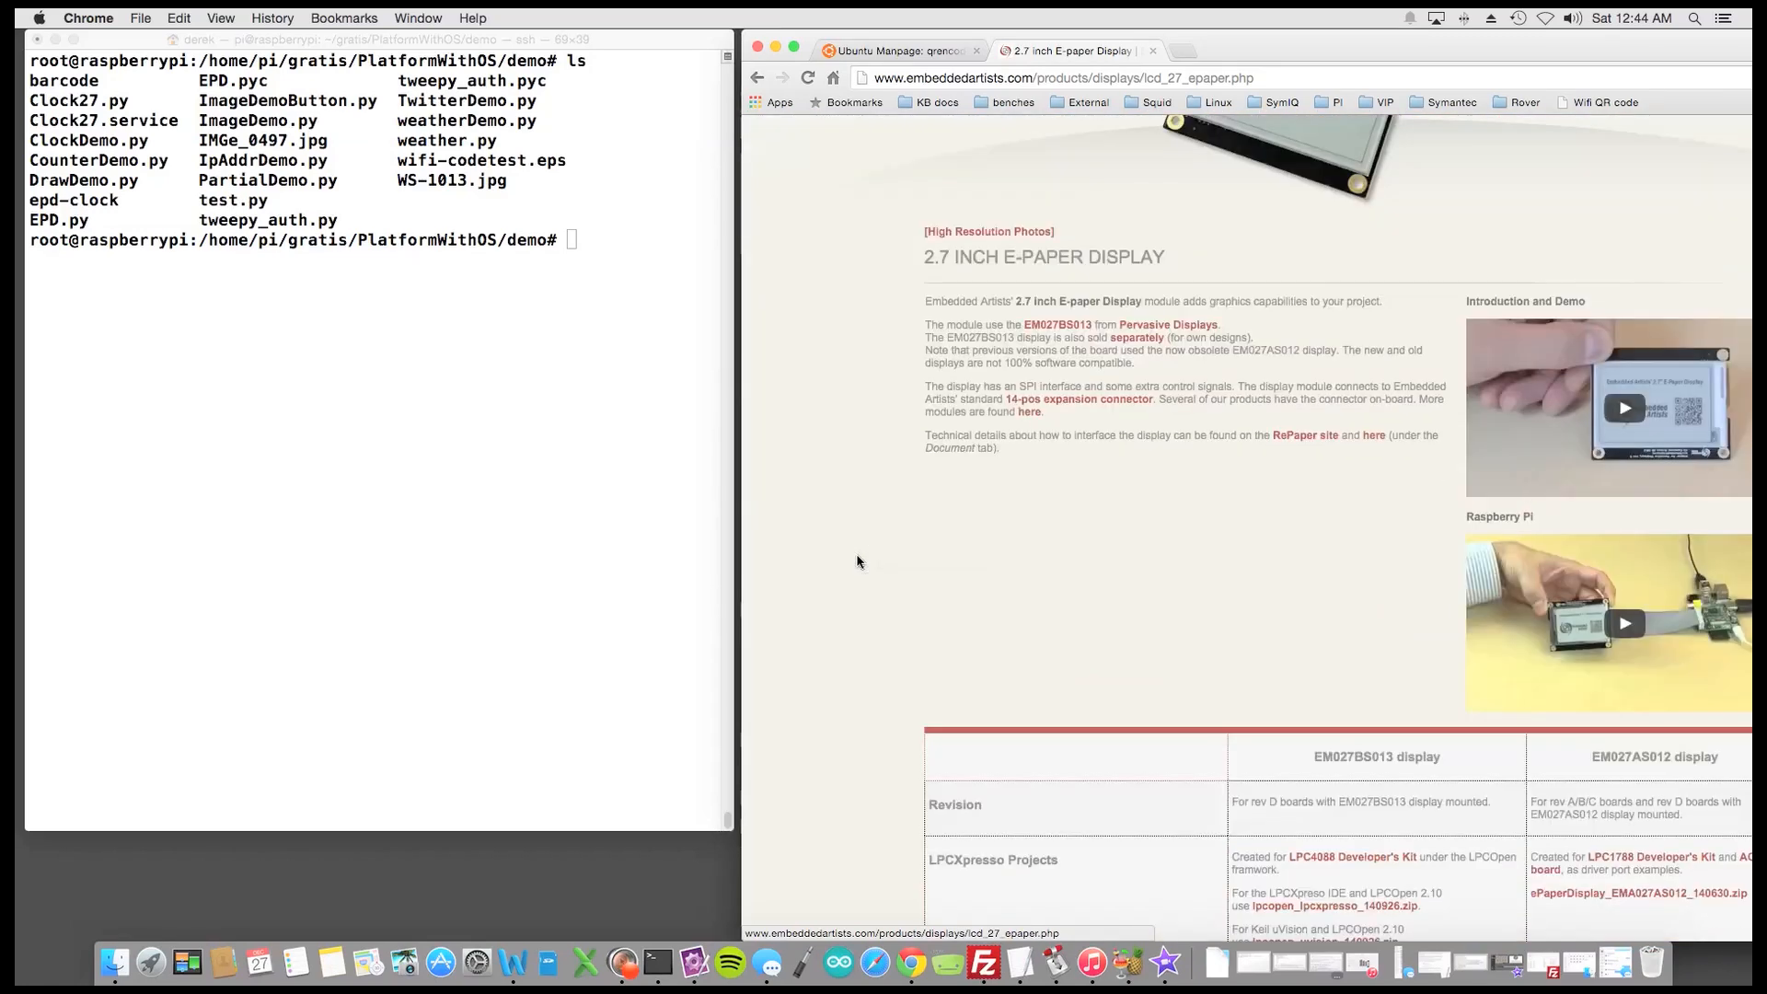
scroll("down", 3)
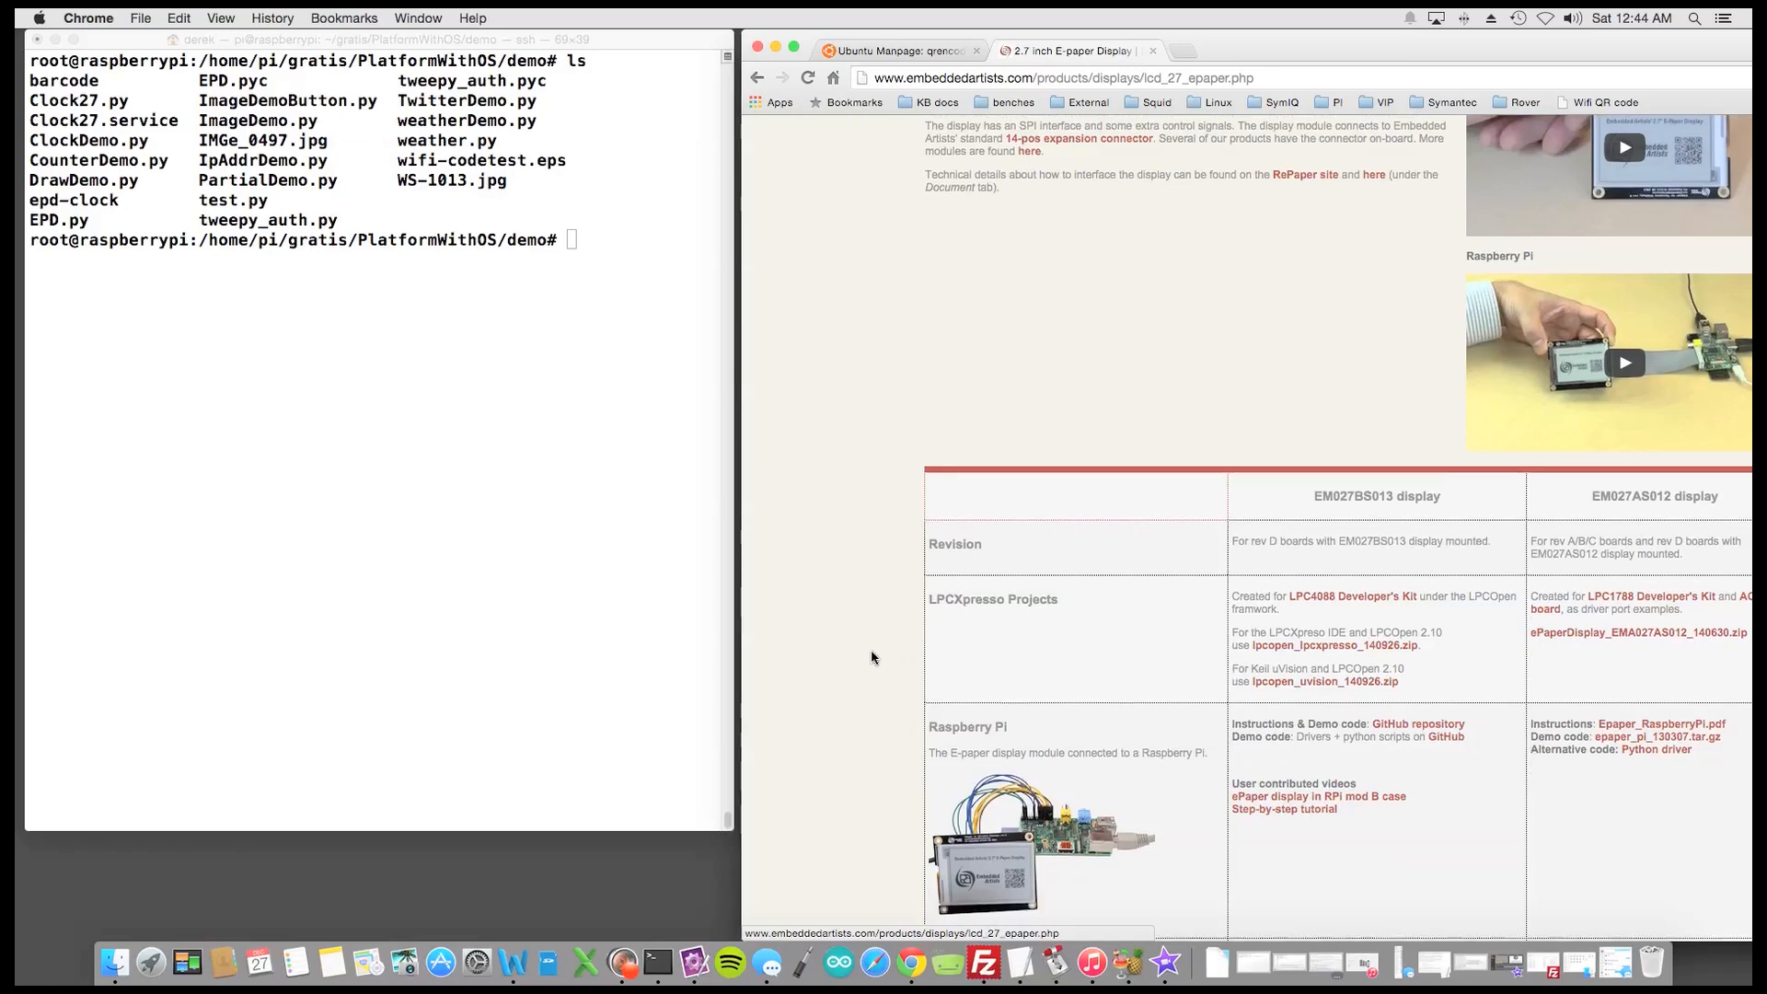
scroll("up", 3)
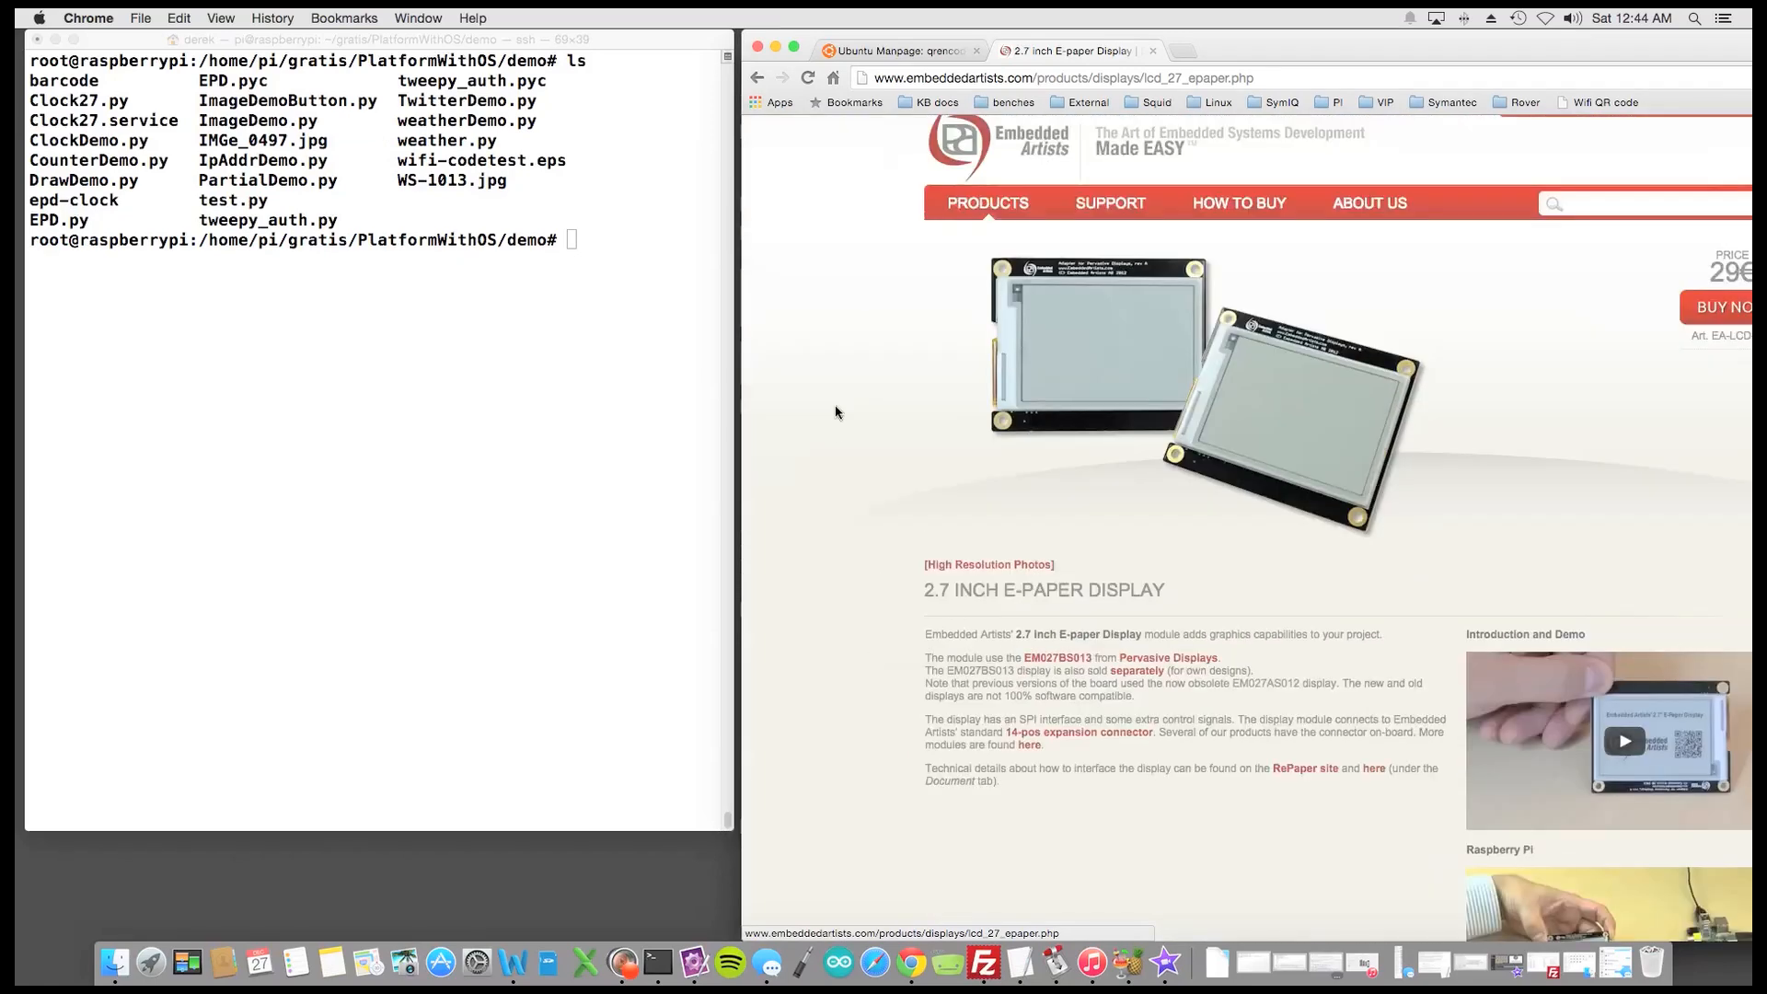
left_click(338, 237)
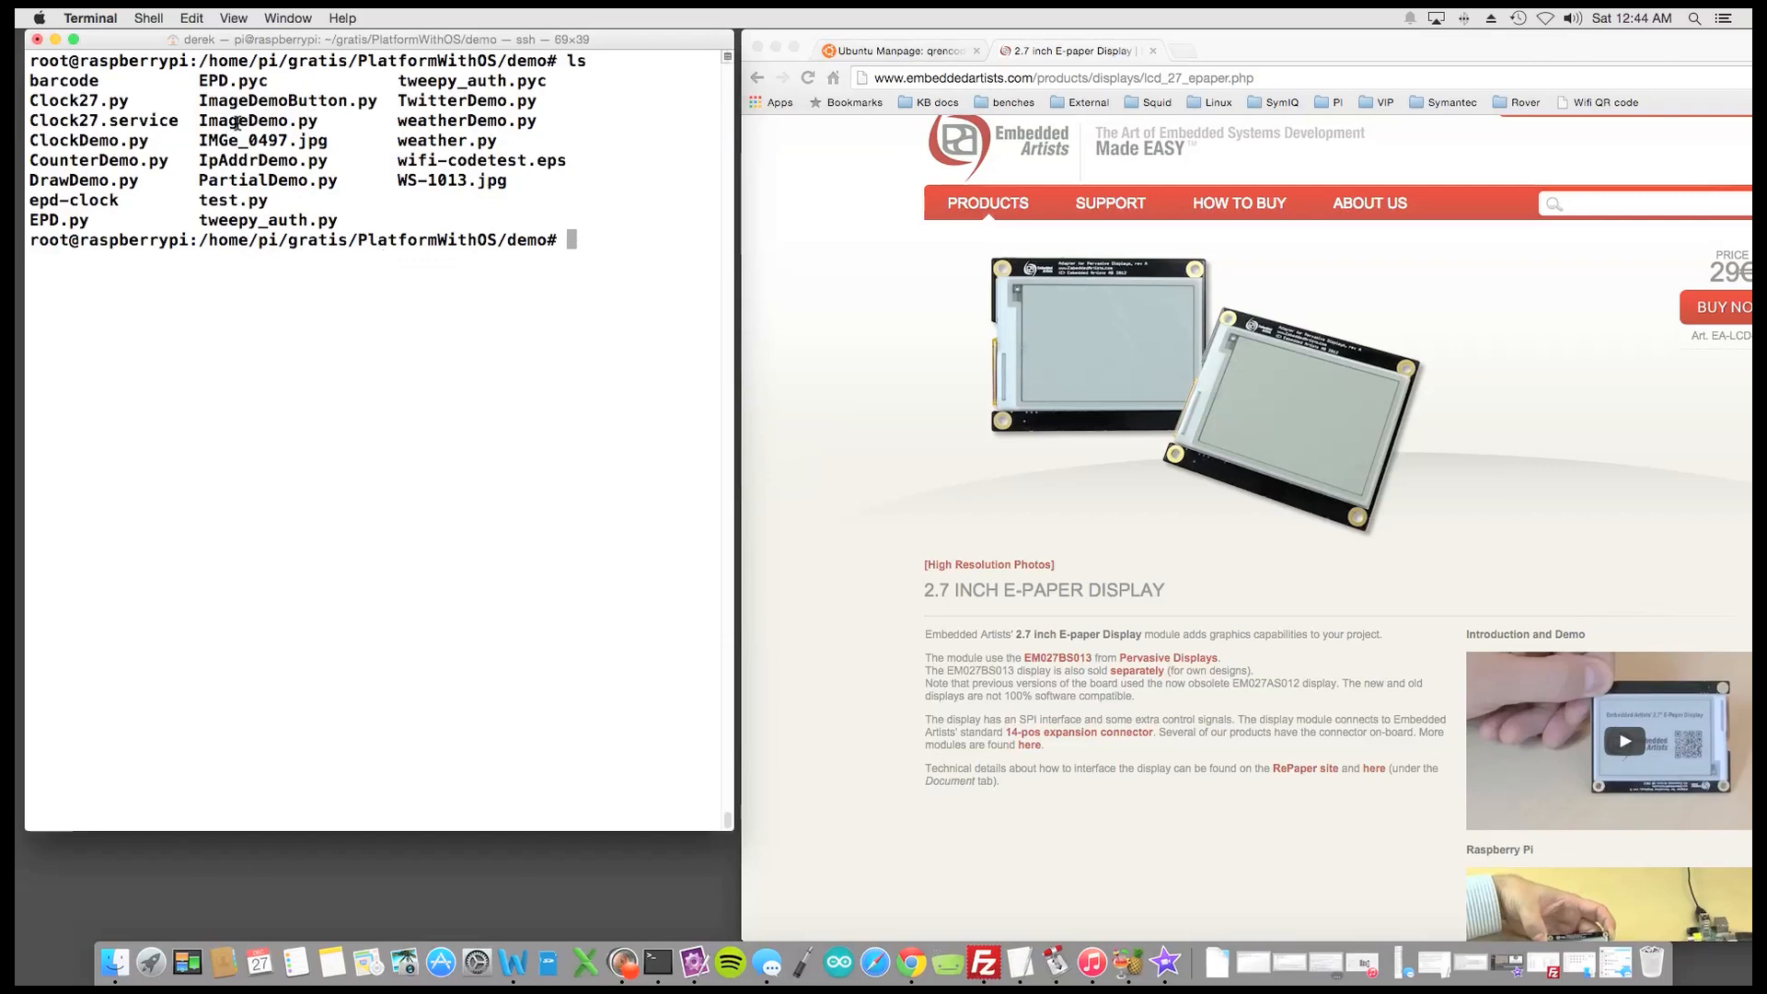
mouse_move(770, 327)
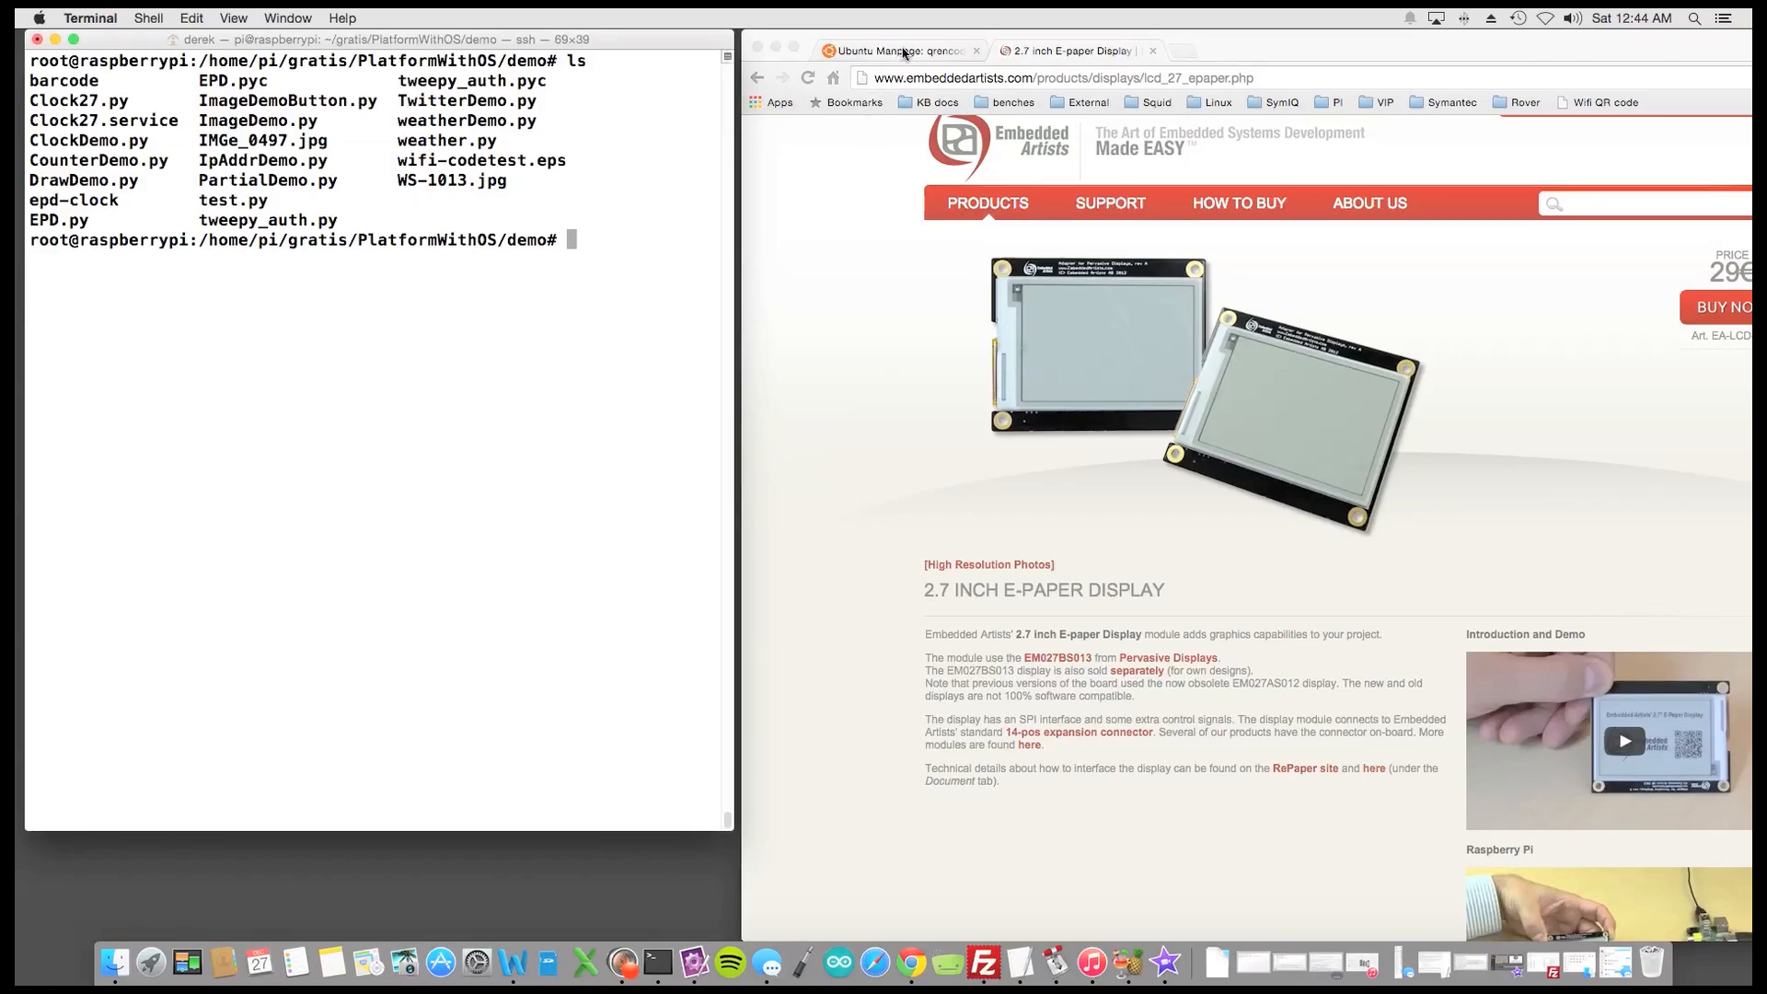
left_click(873, 52)
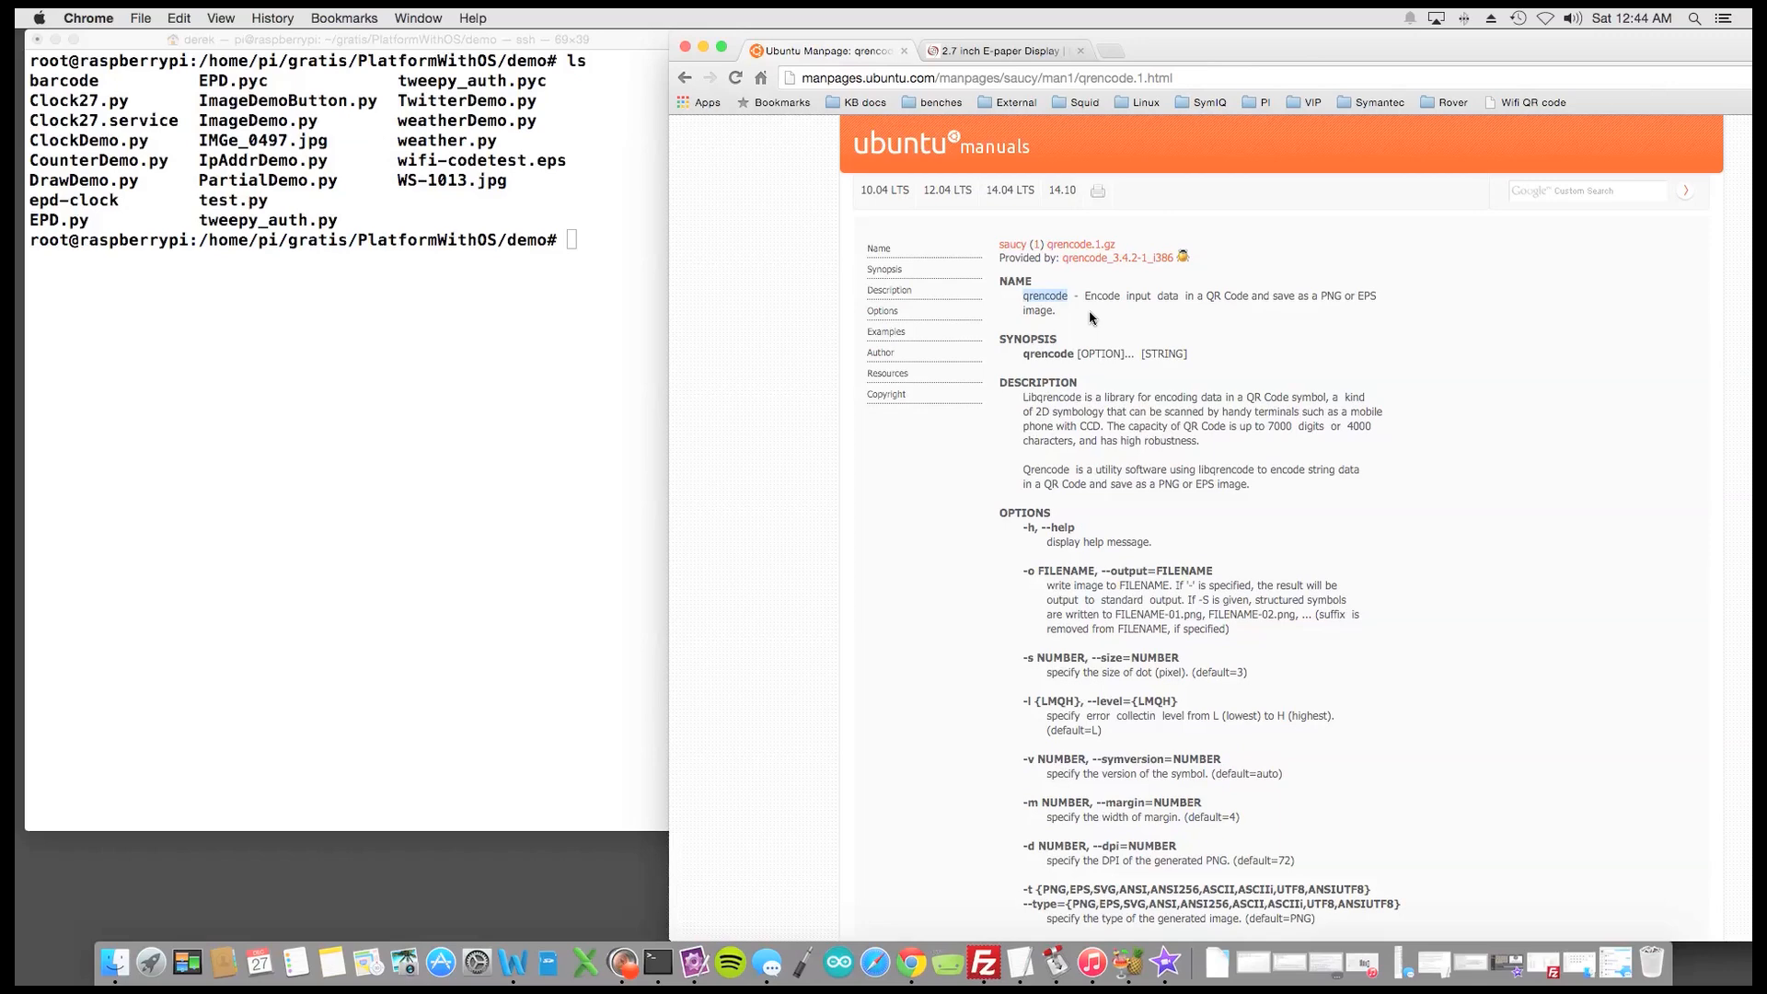
mouse_move(866, 568)
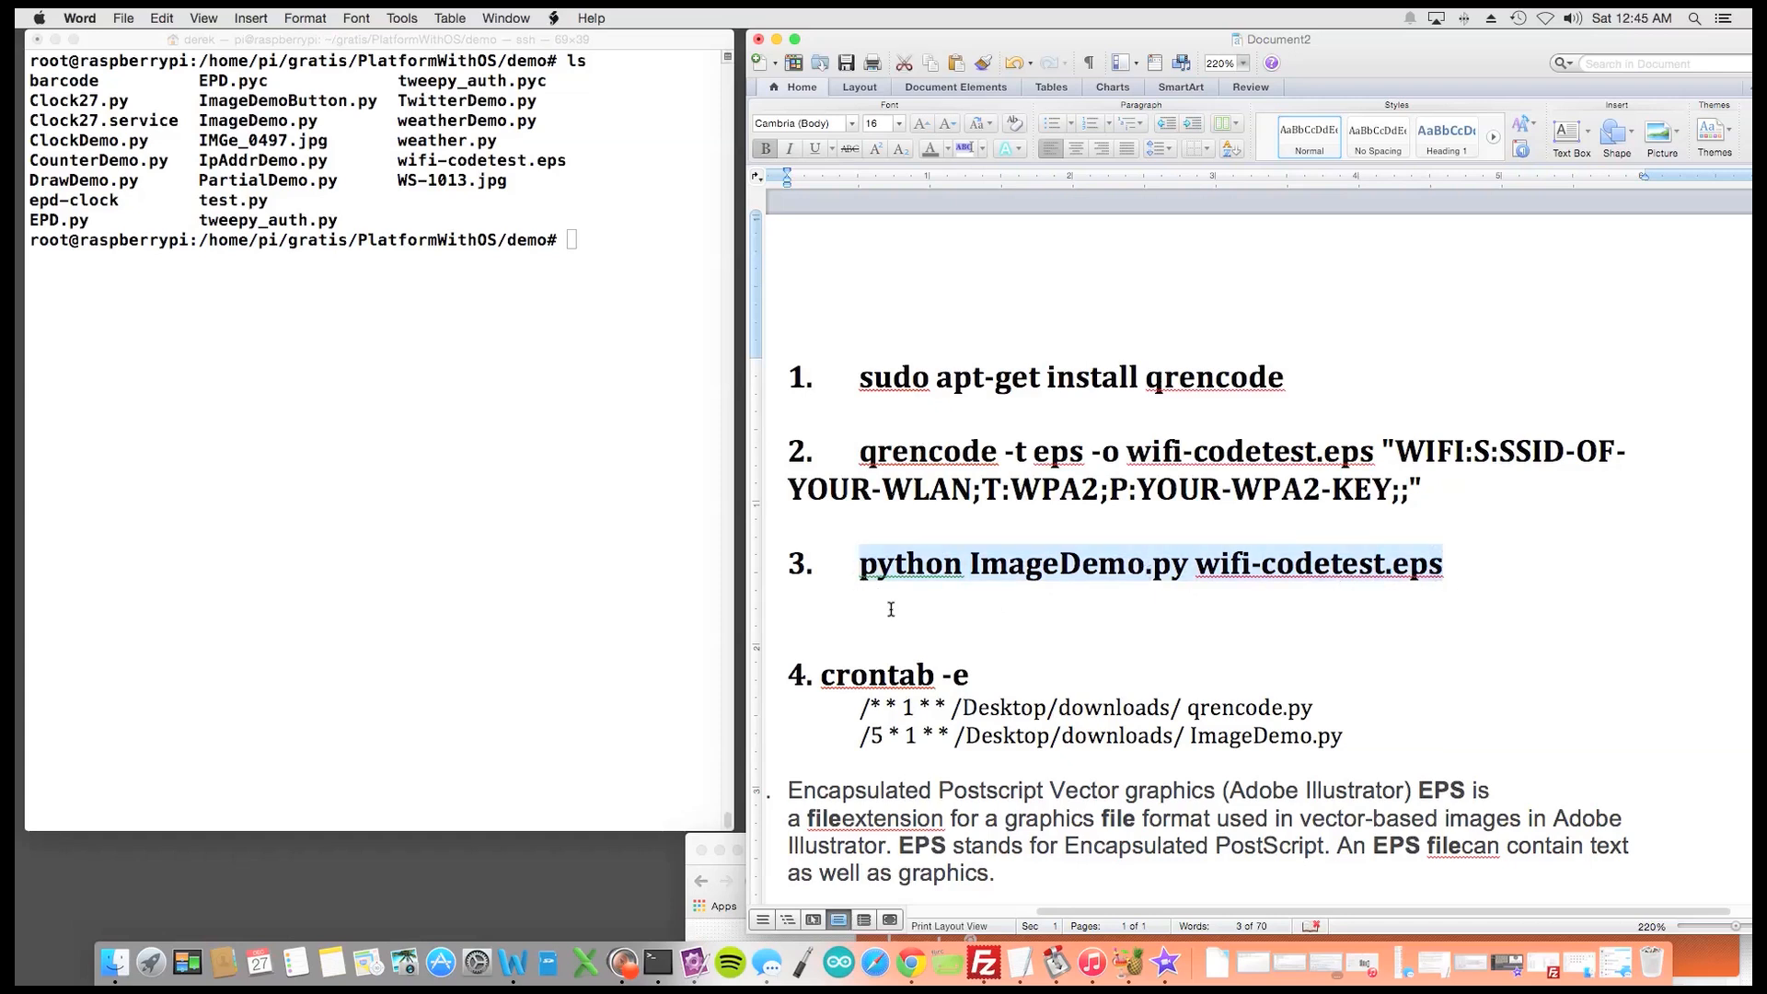
Remove the blank line after step 3 and review the crontab ImageDemo lines and step 2
left_click(911, 613)
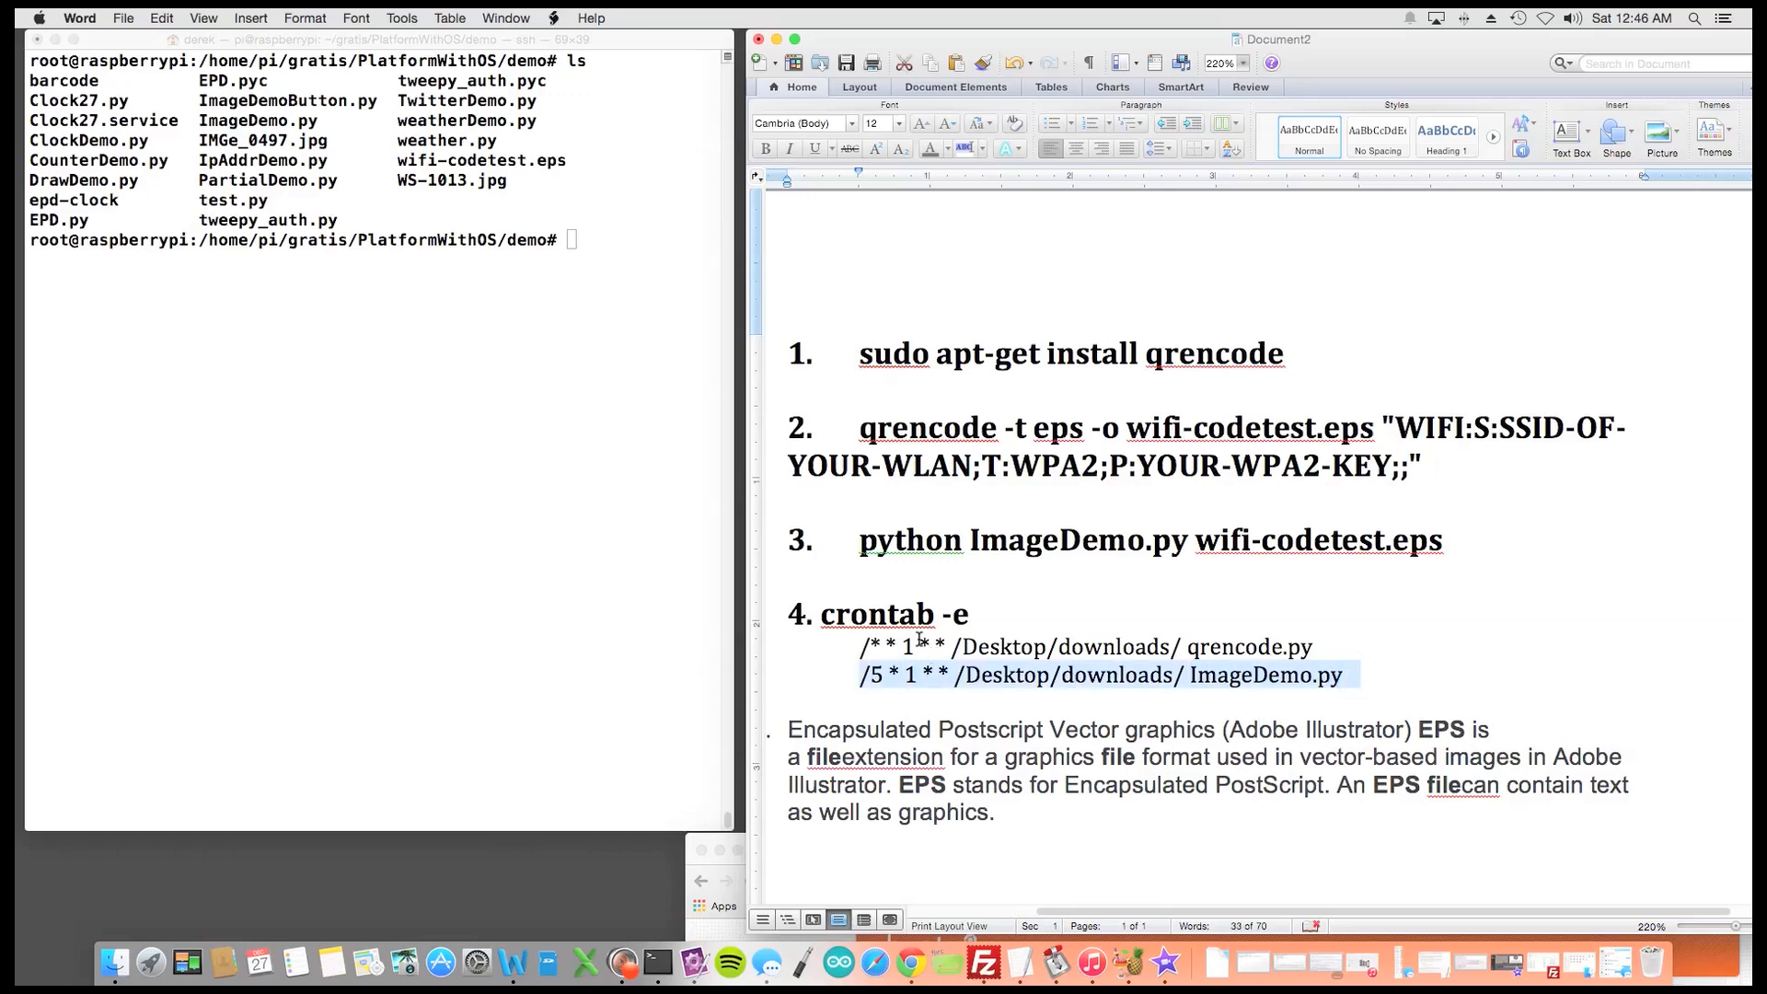
left_click(906, 675)
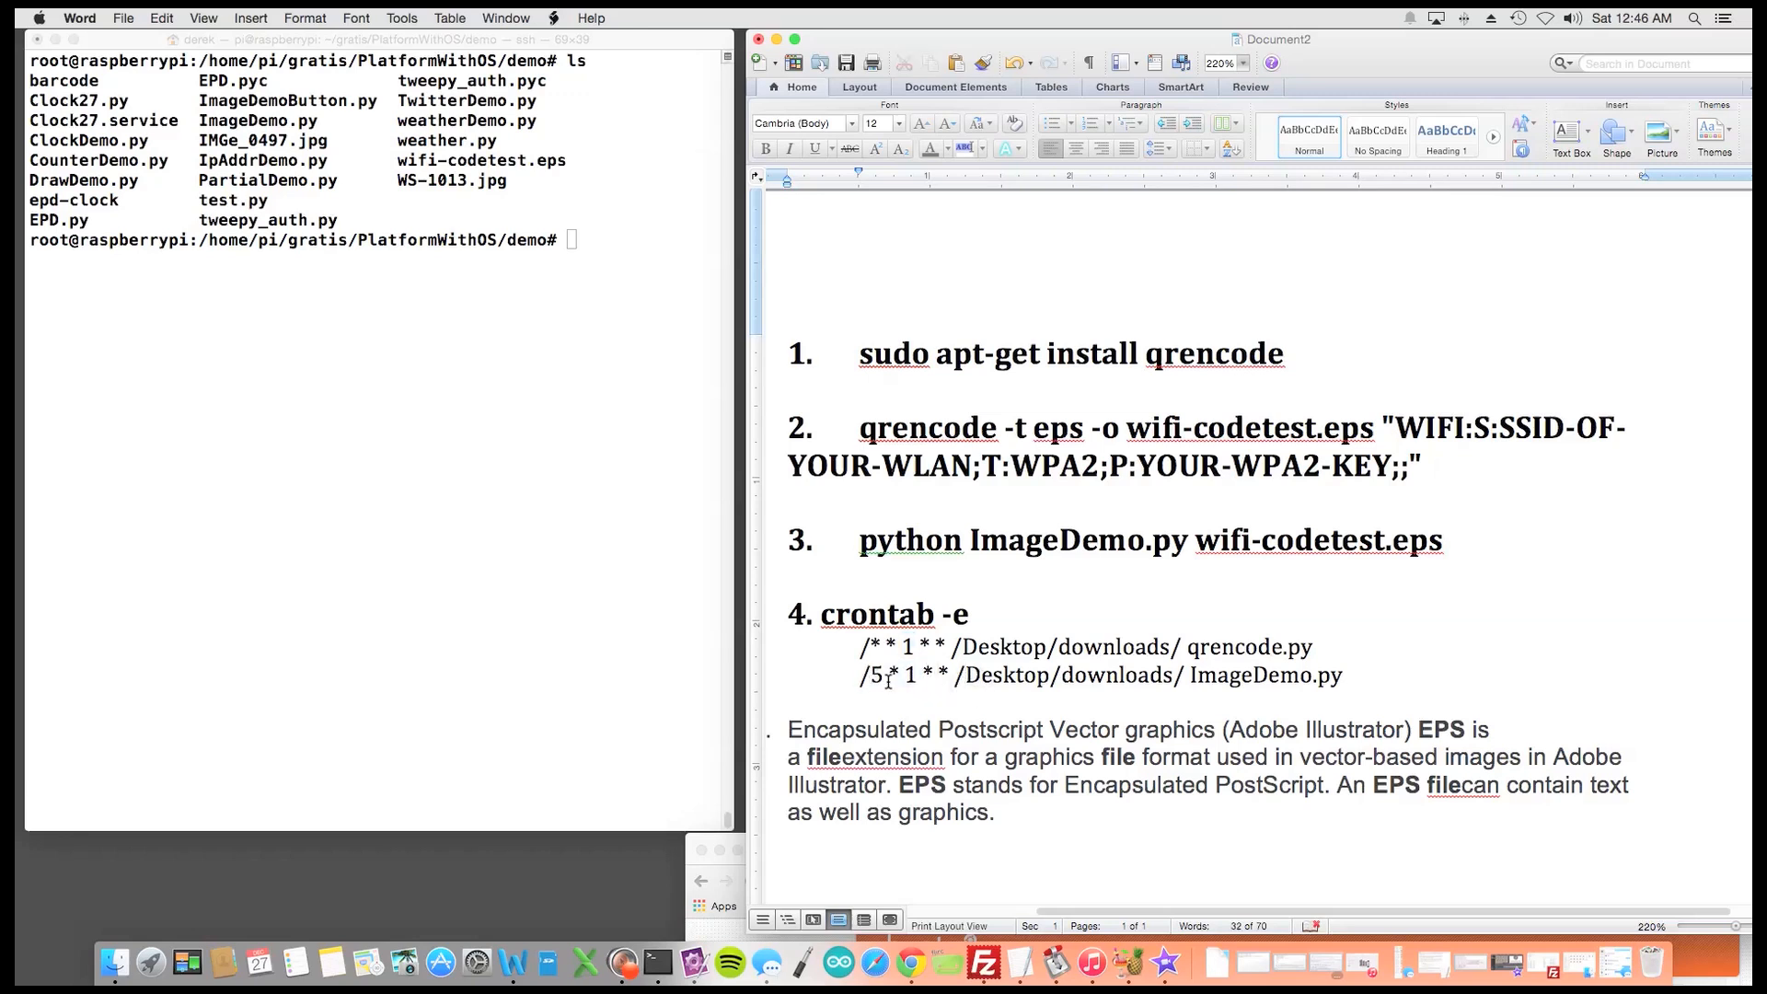
left_click(1344, 675)
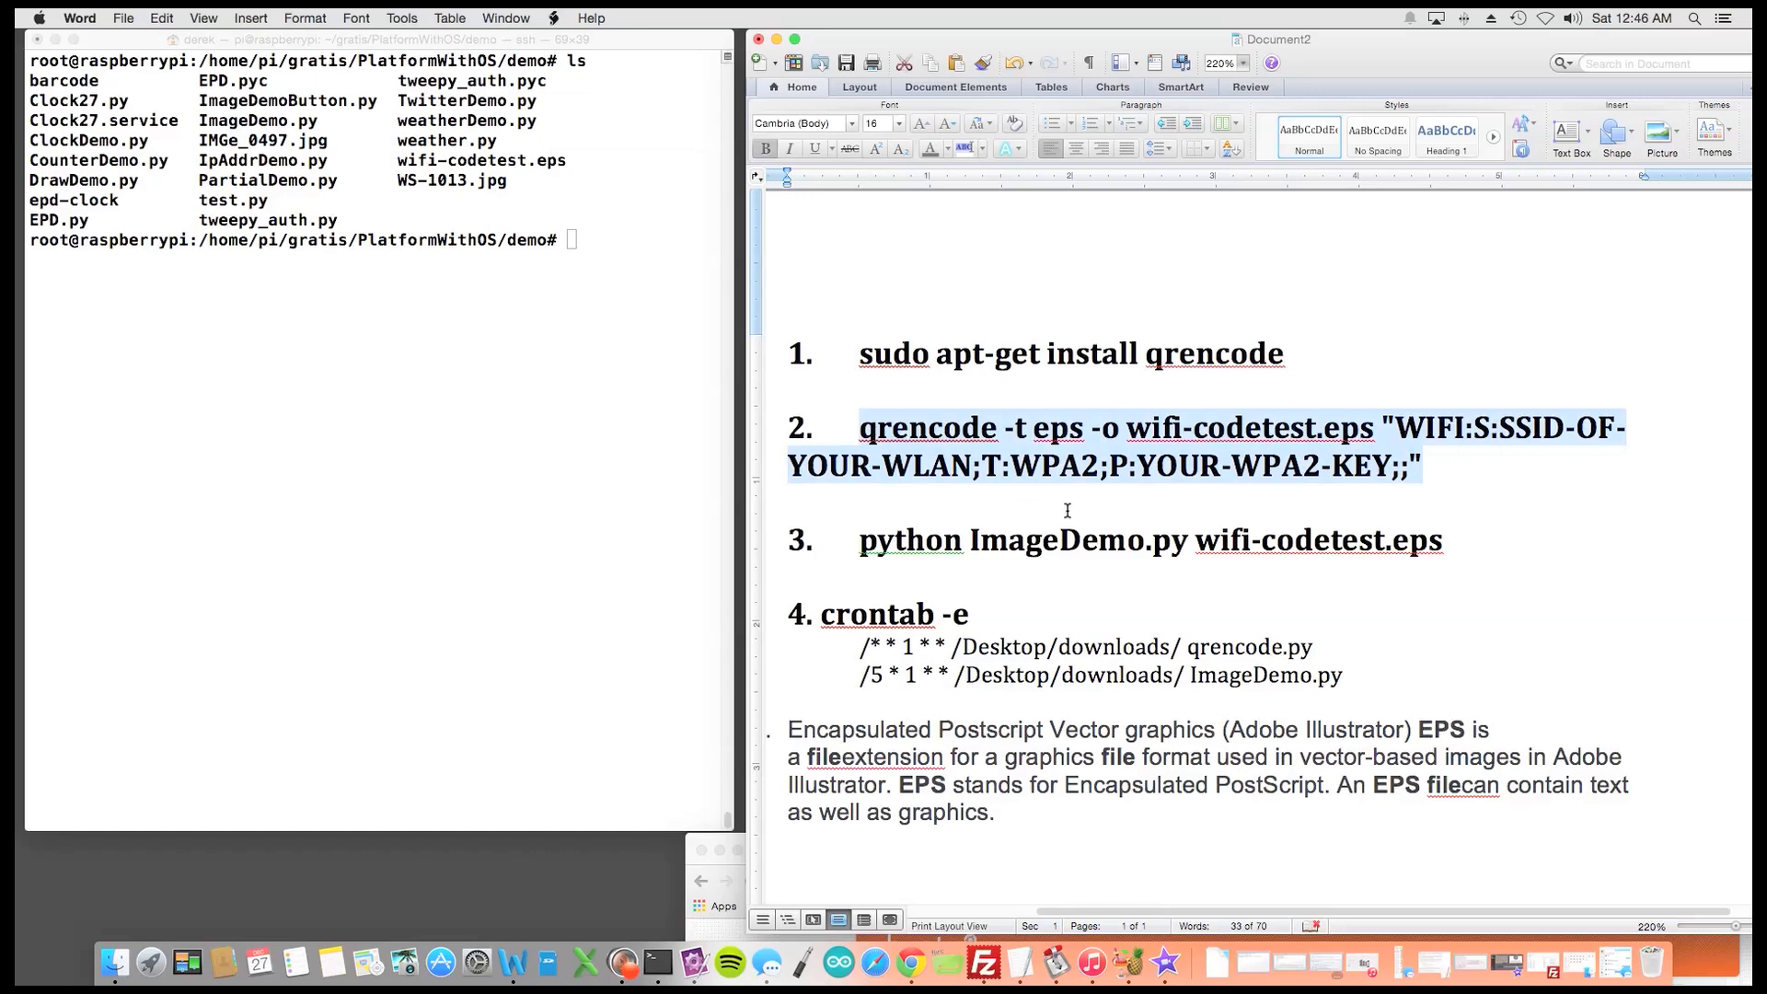
left_click(1158, 471)
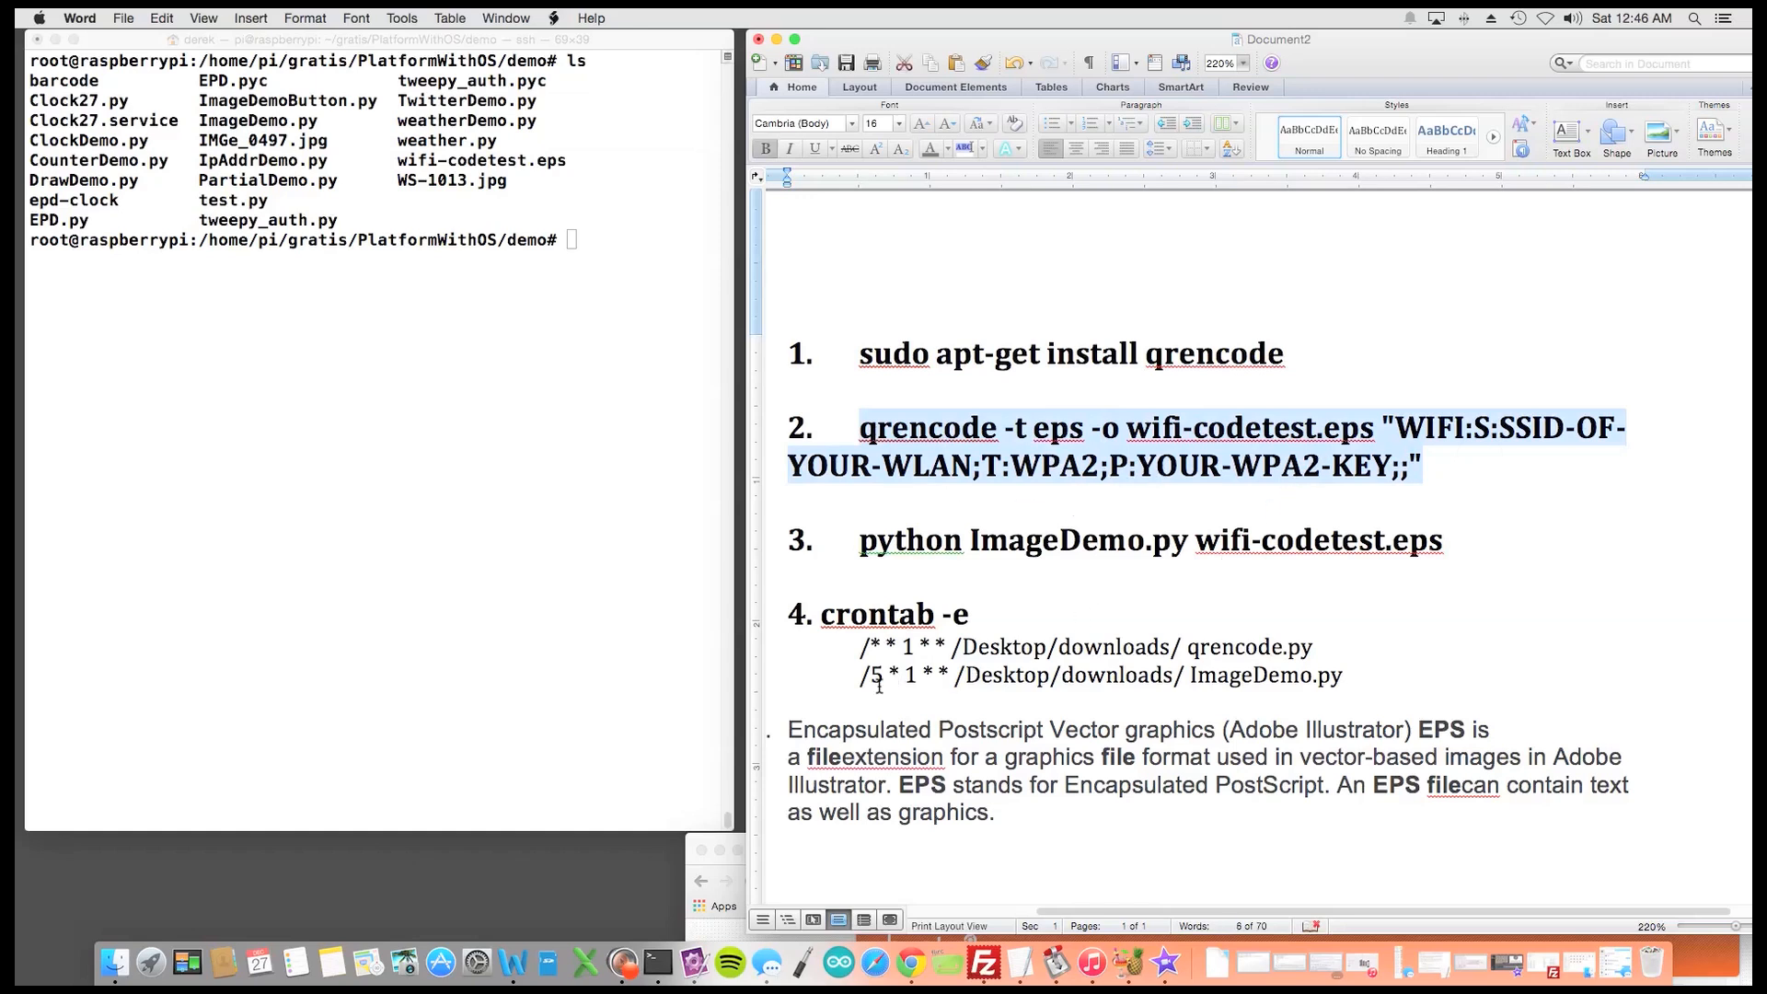
left_click(1483, 543)
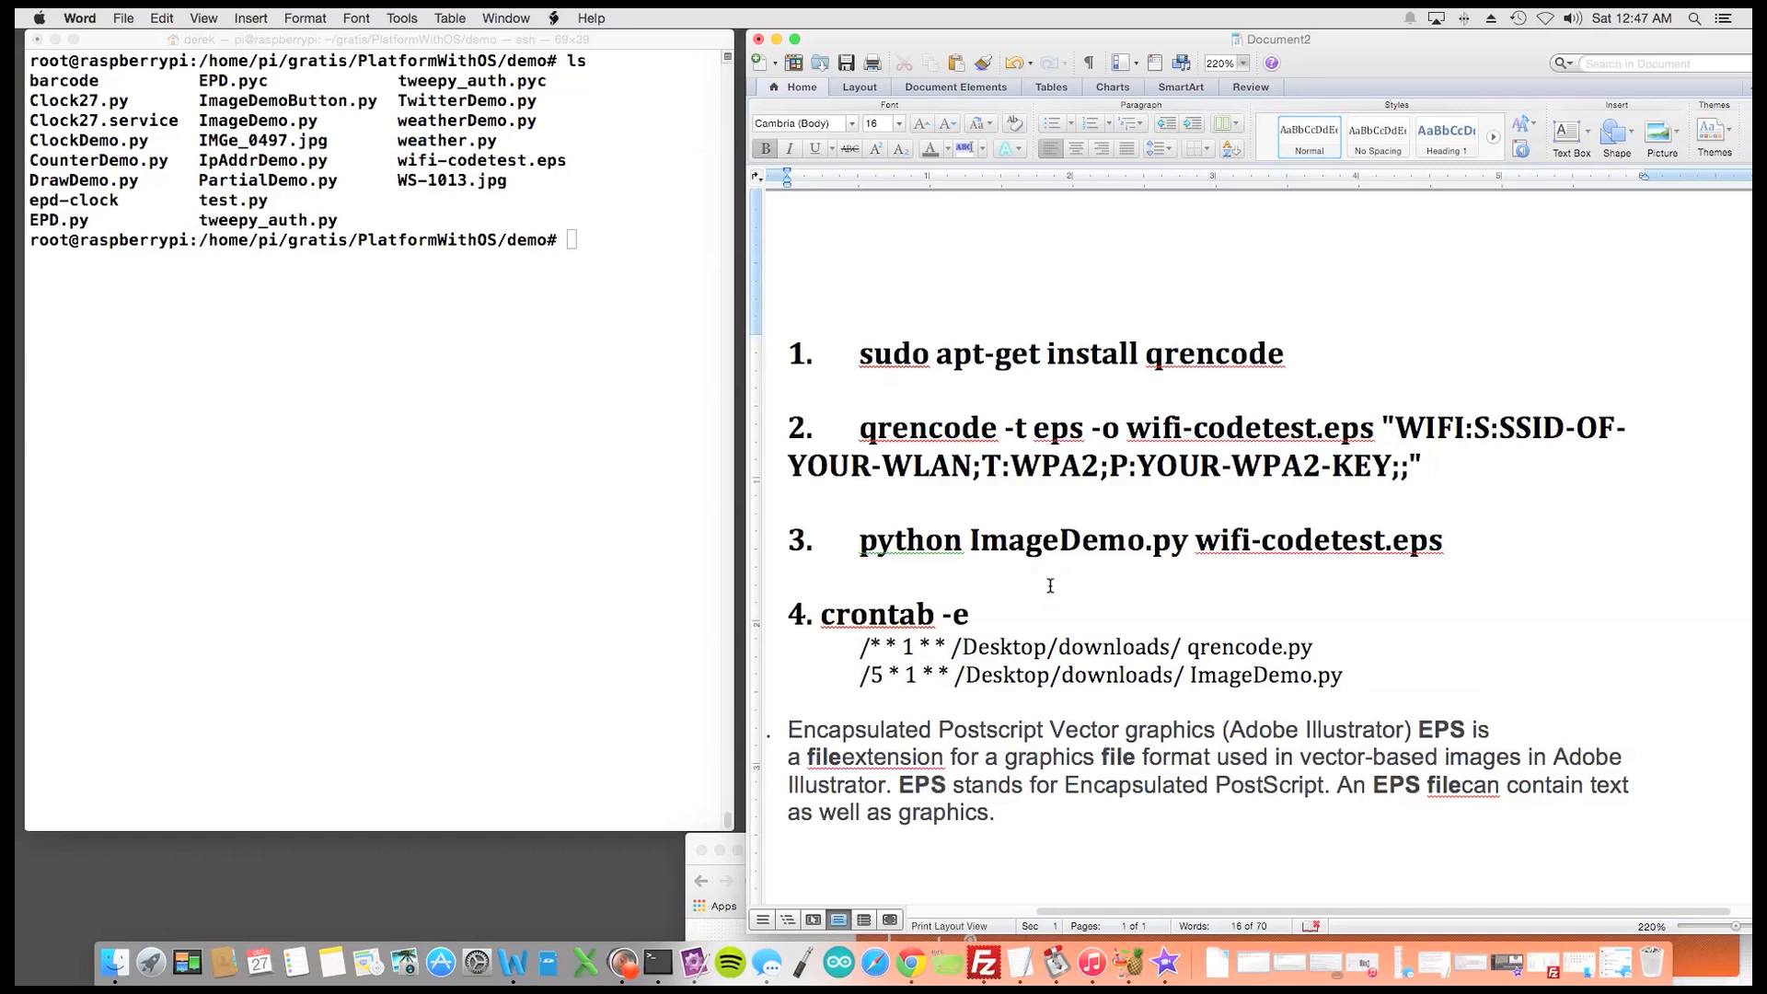
left_click(789, 576)
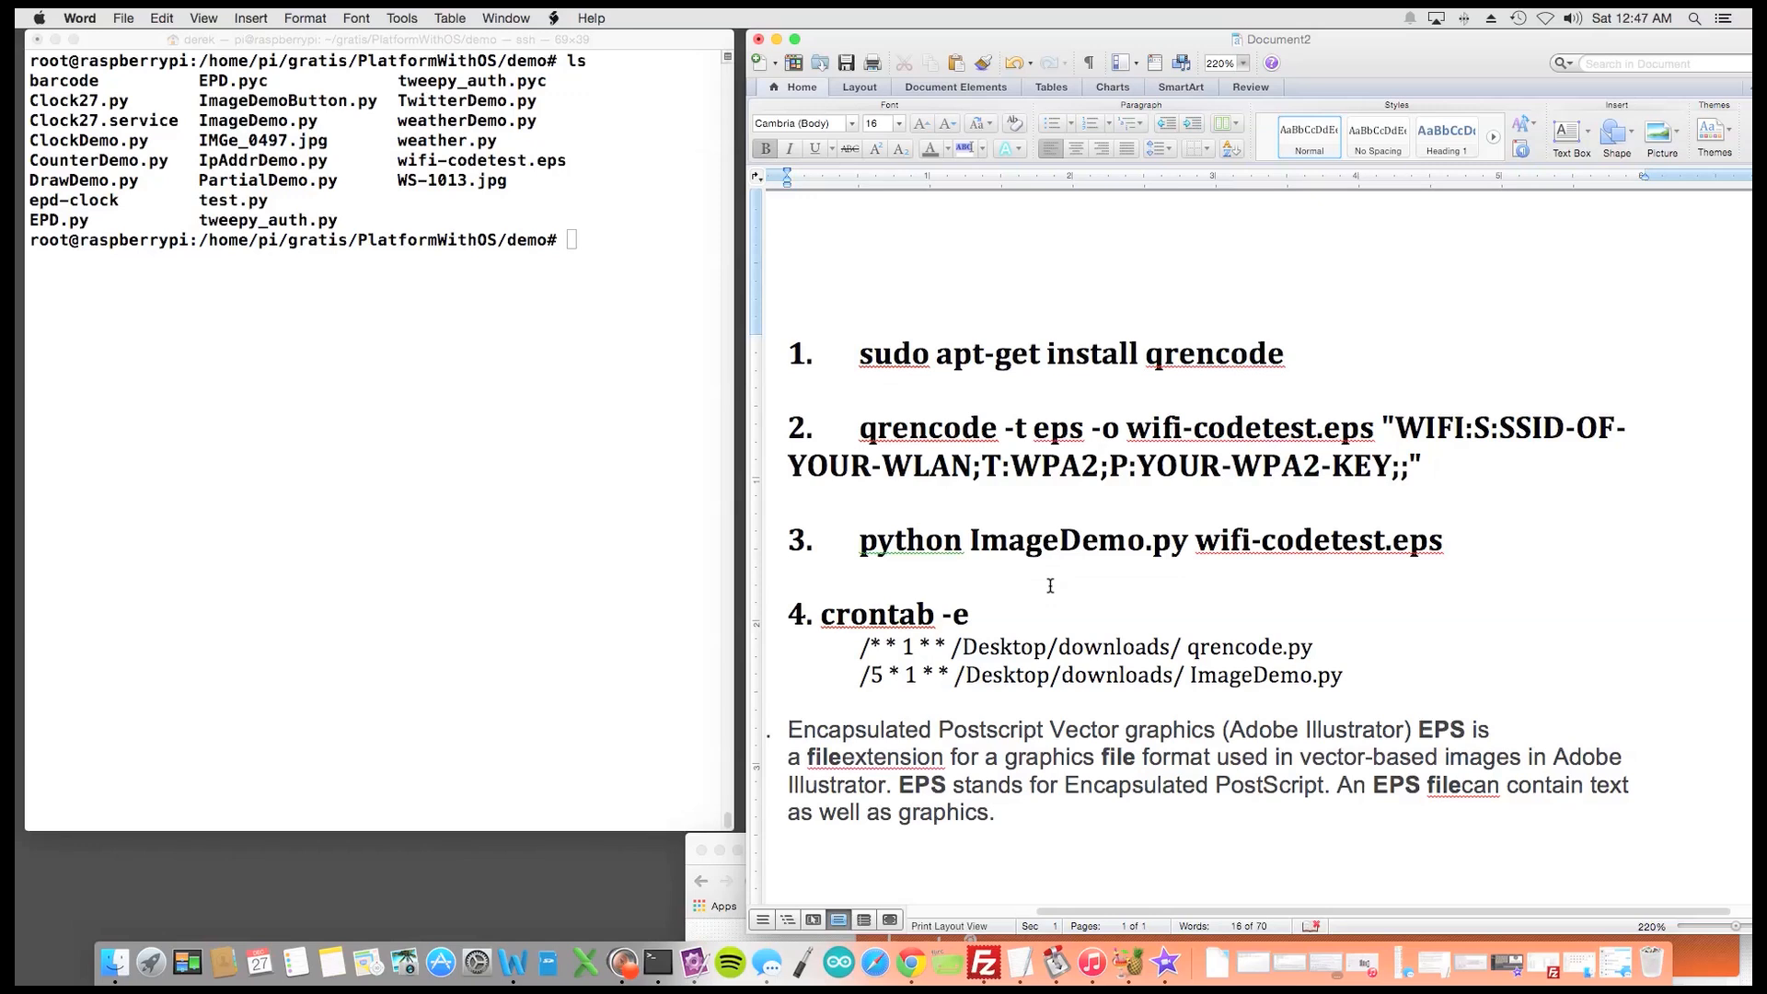
left_click(789, 578)
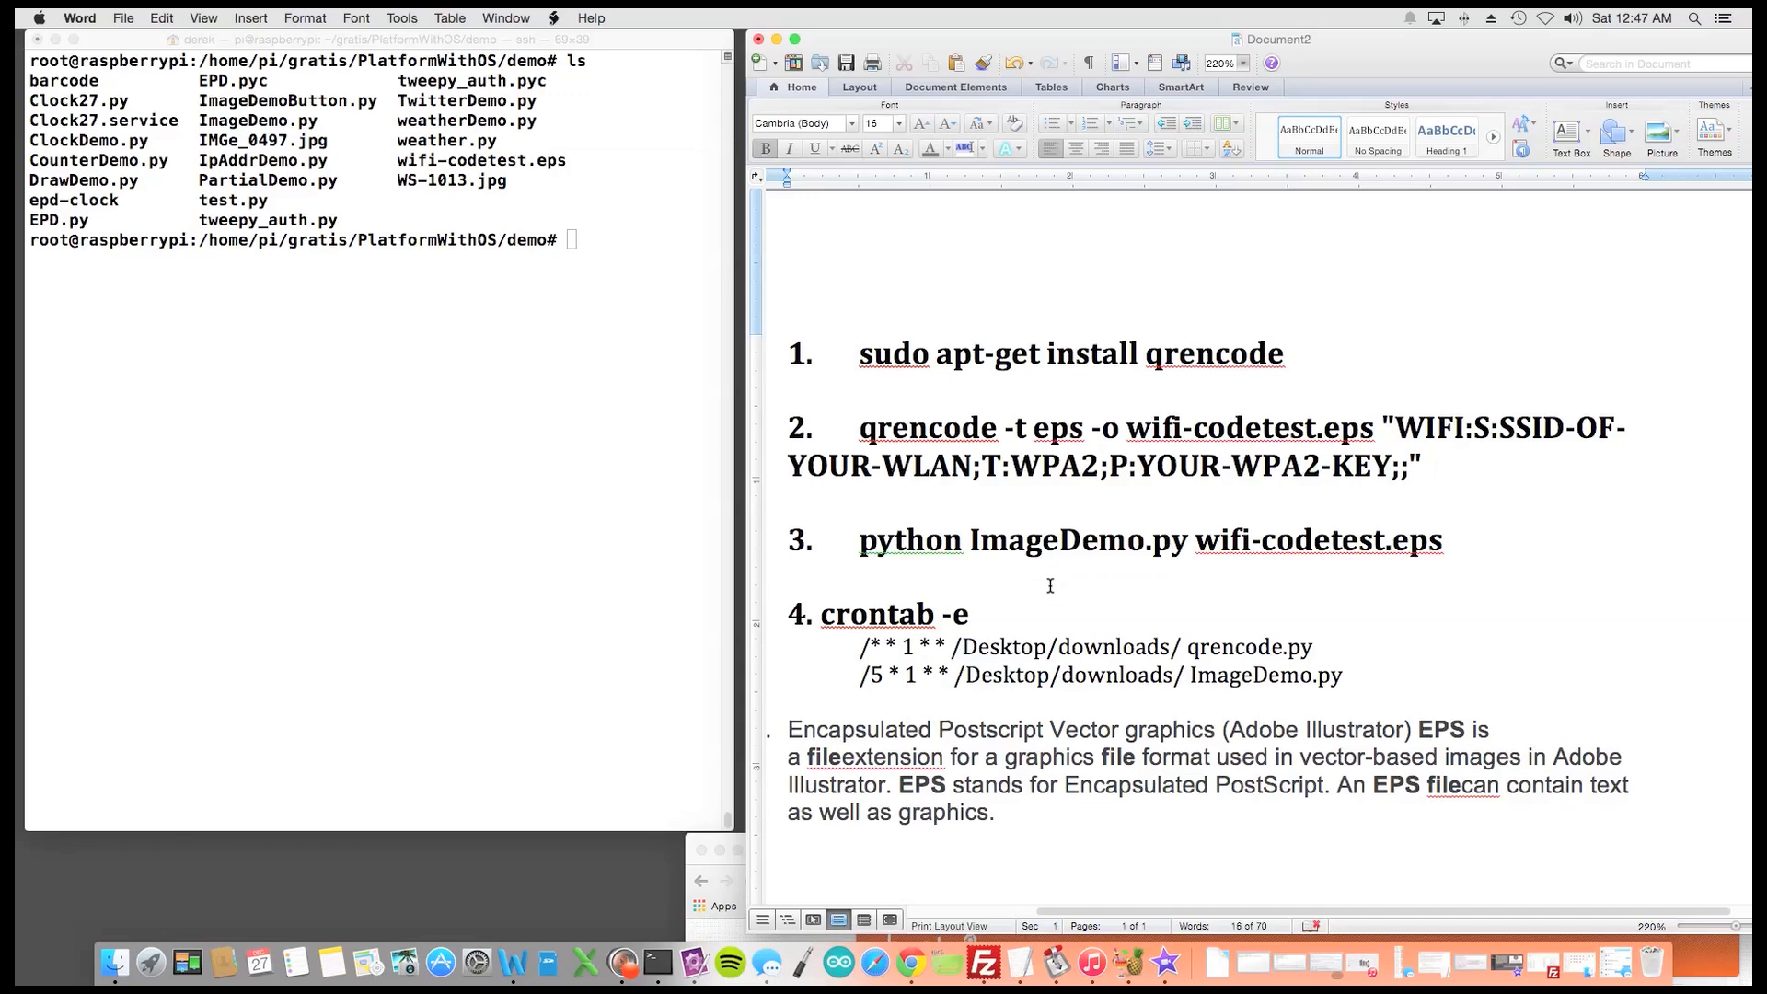
left_click(789, 576)
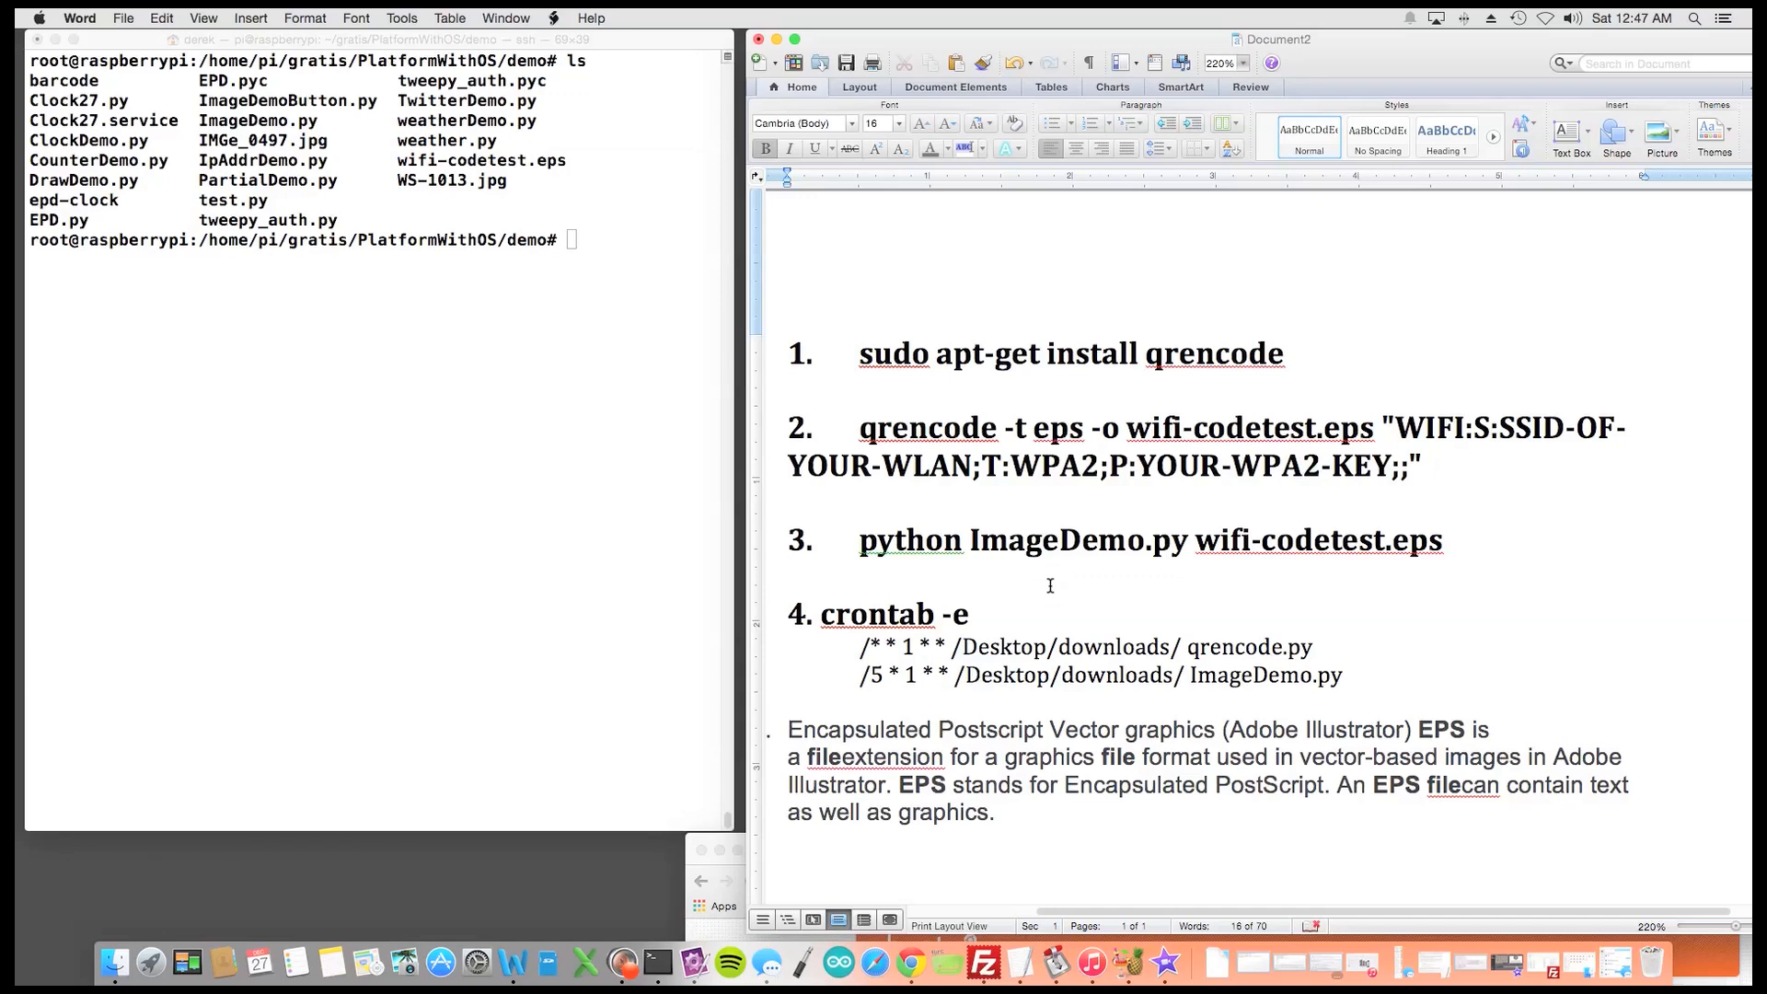
left_click(790, 576)
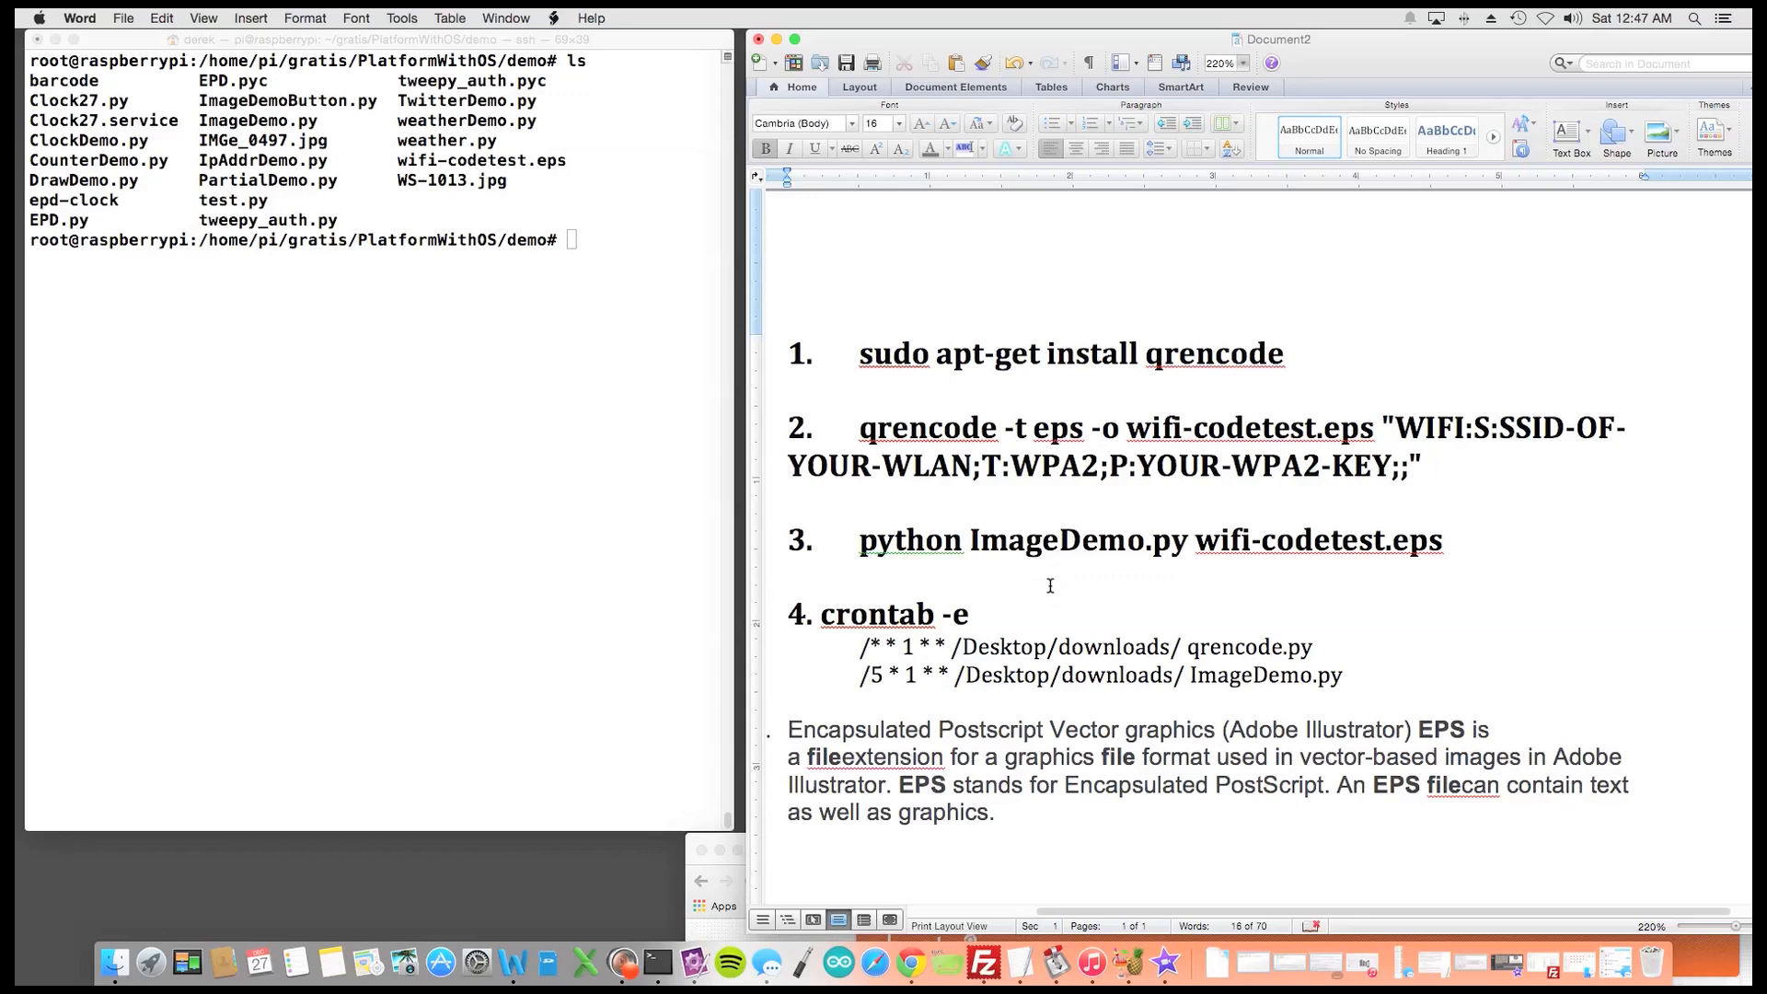
left_click(791, 574)
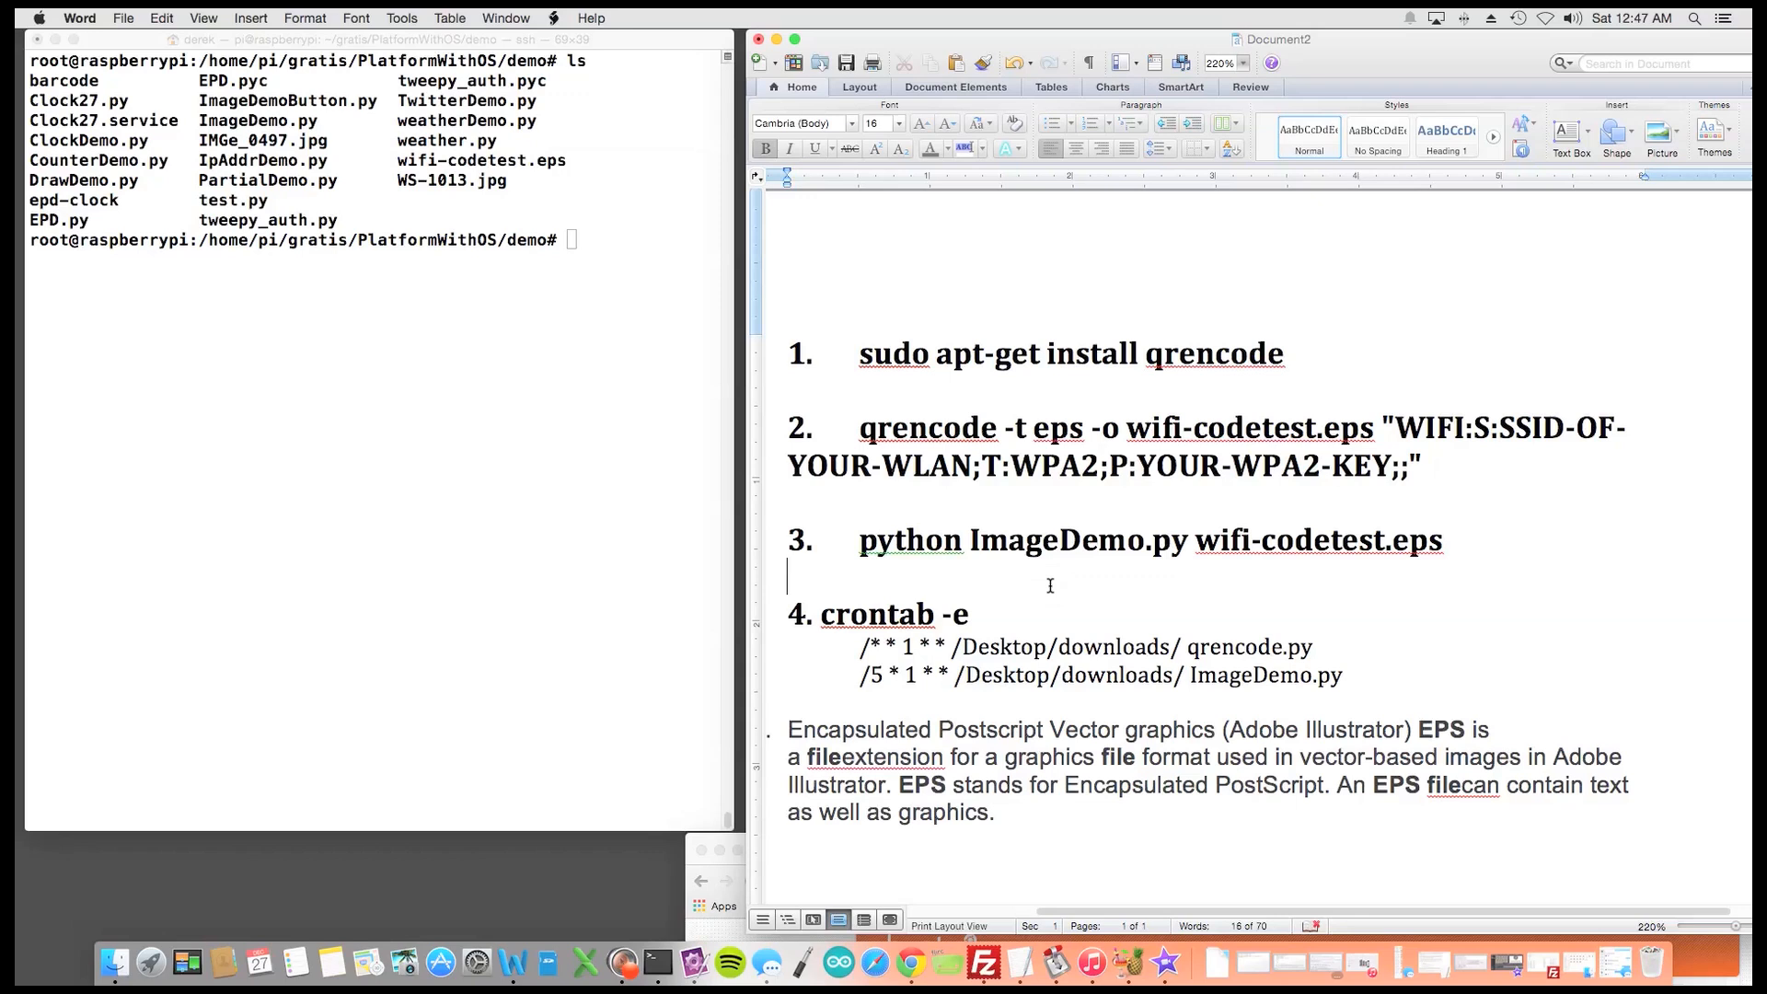
mouse_move(935, 714)
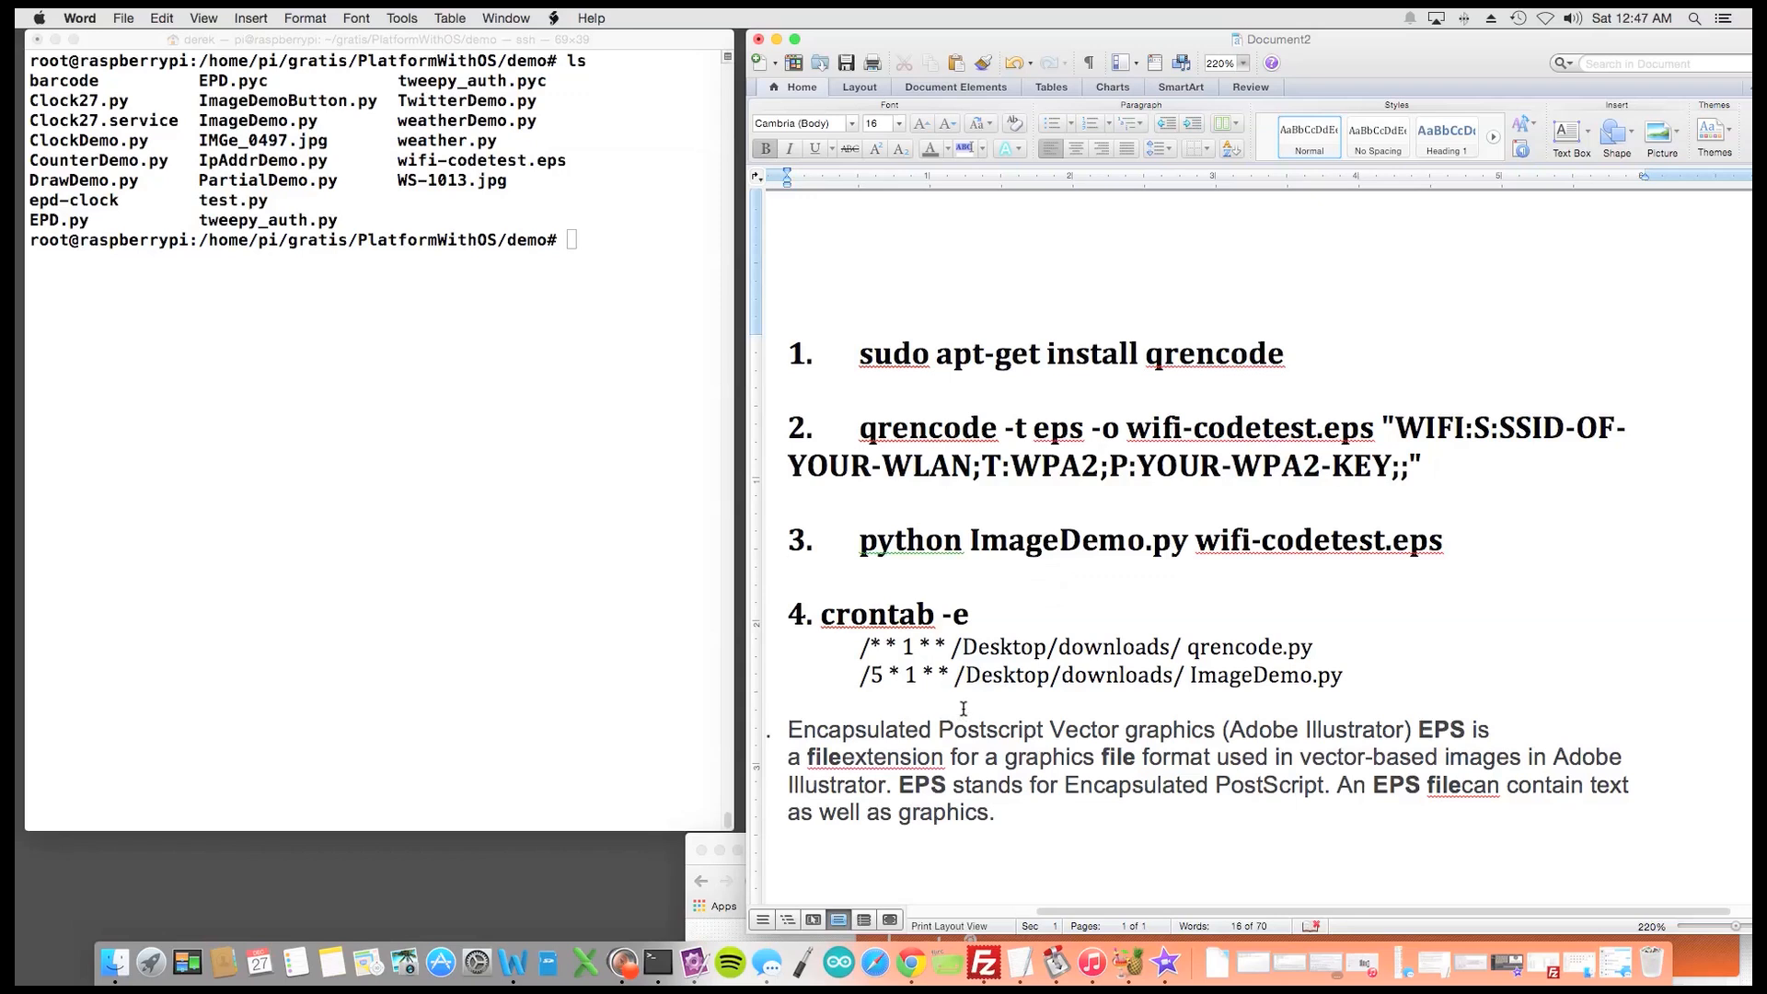
left_click(789, 576)
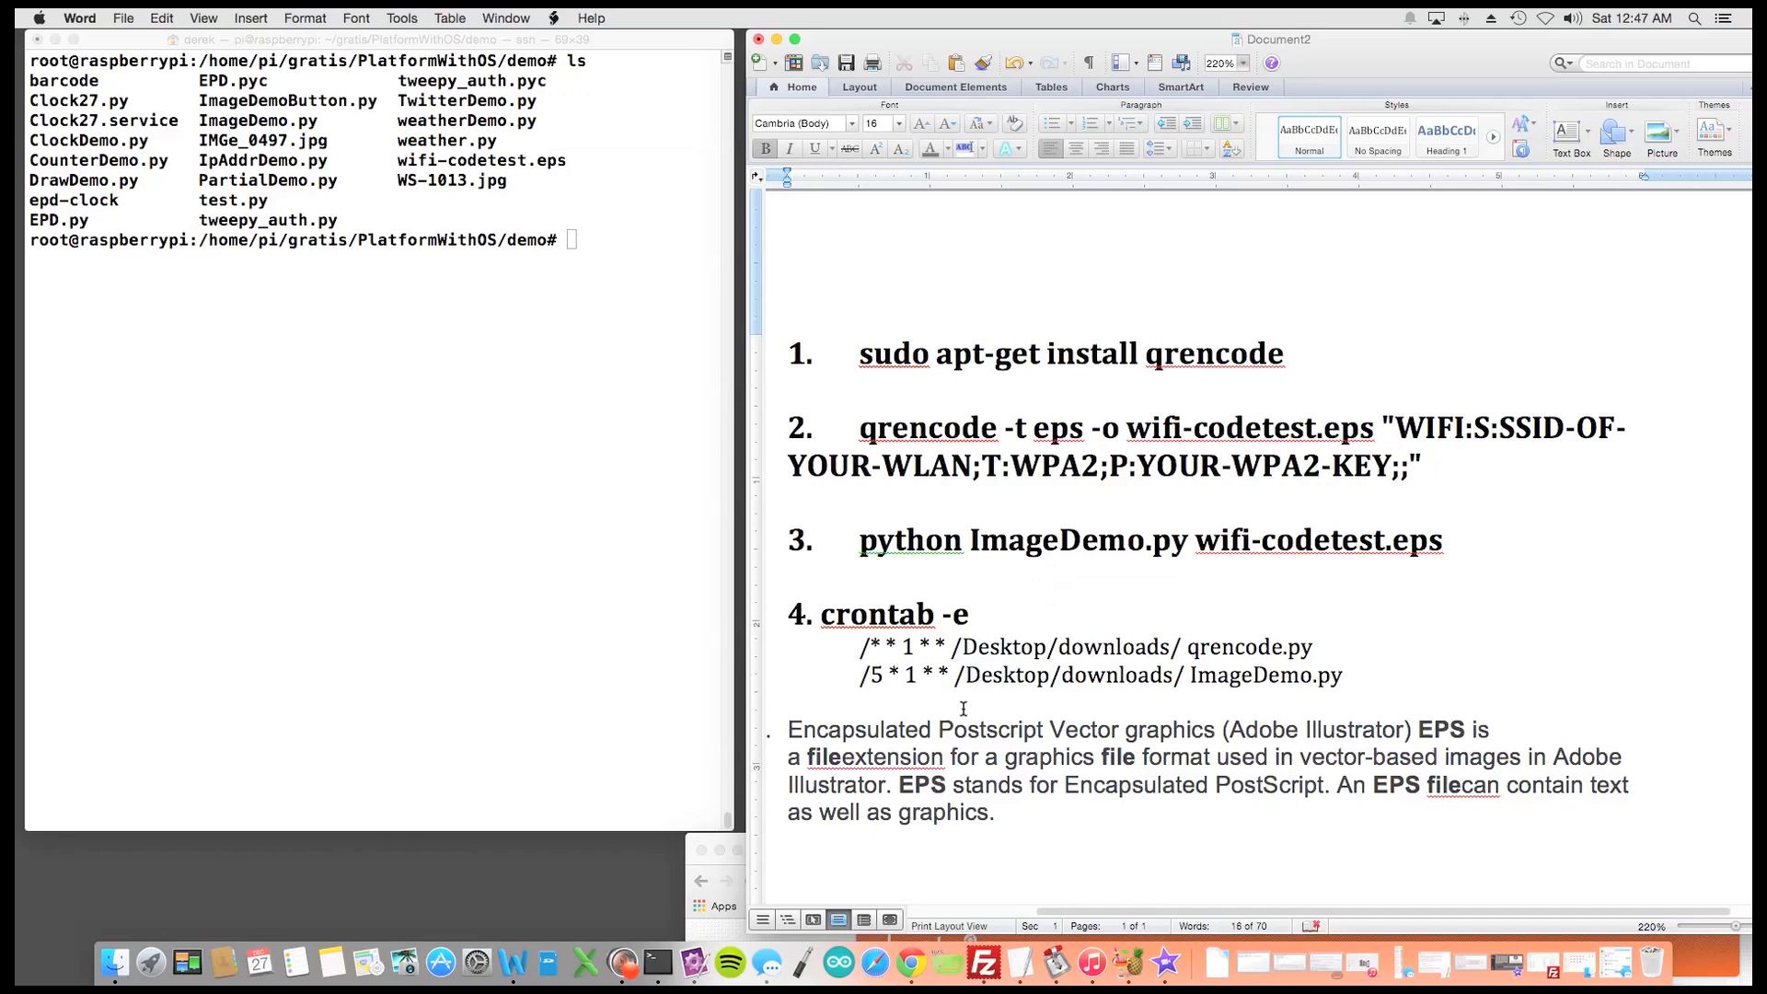
left_click(789, 576)
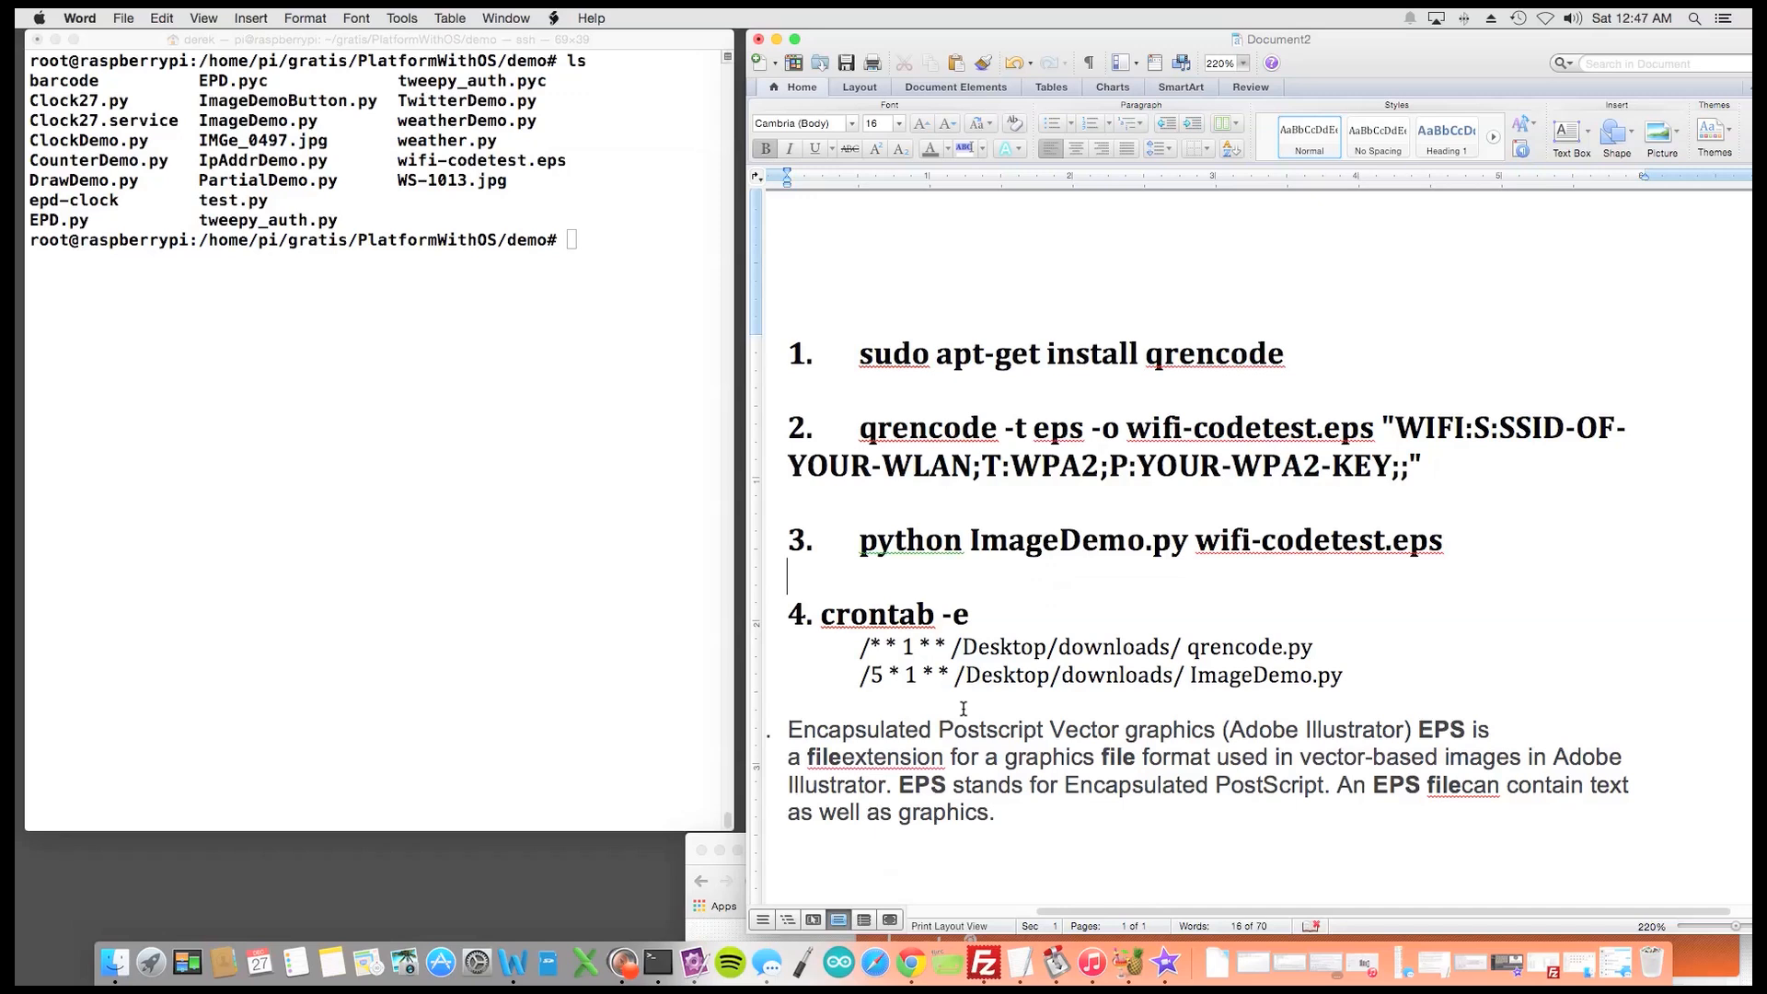